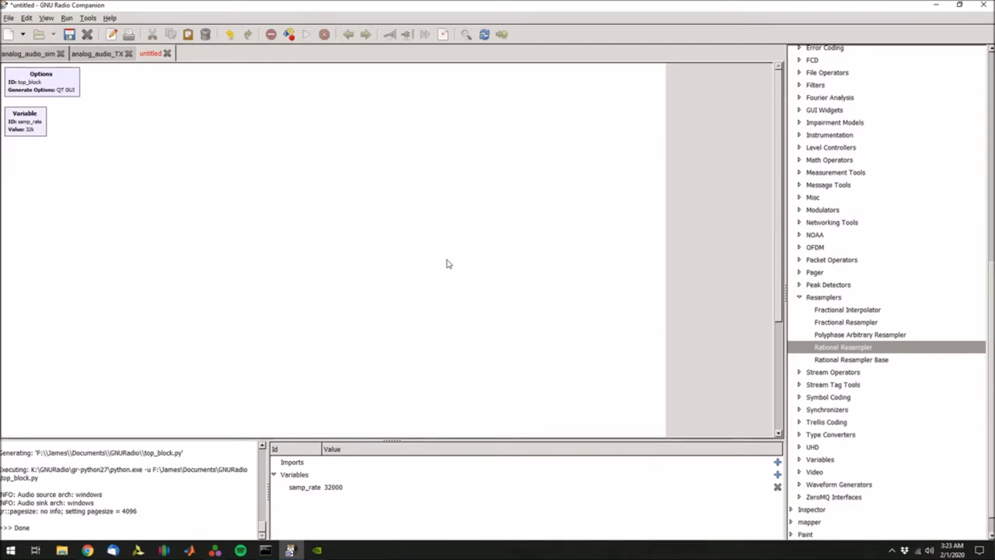
mouse_move(479, 243)
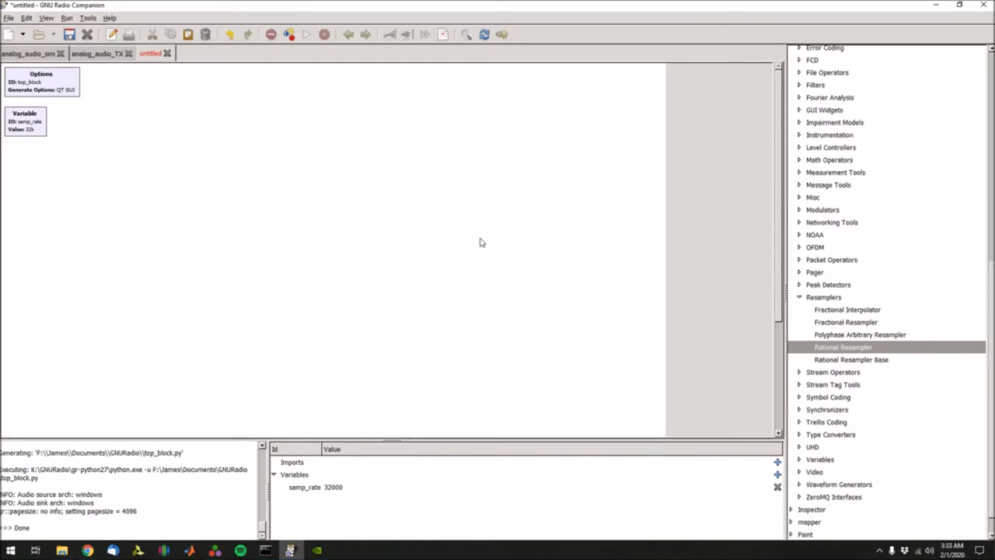
mouse_move(460, 234)
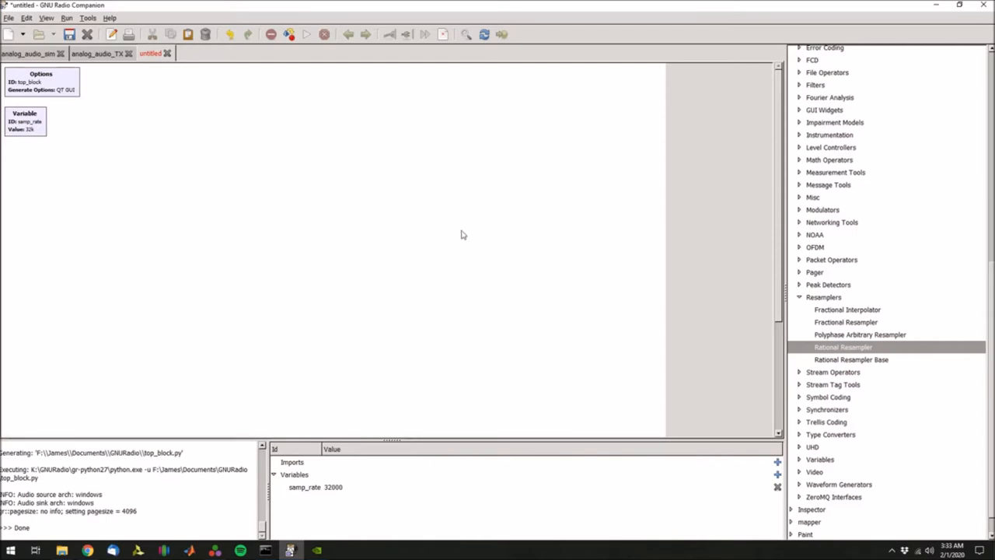
mouse_move(485, 243)
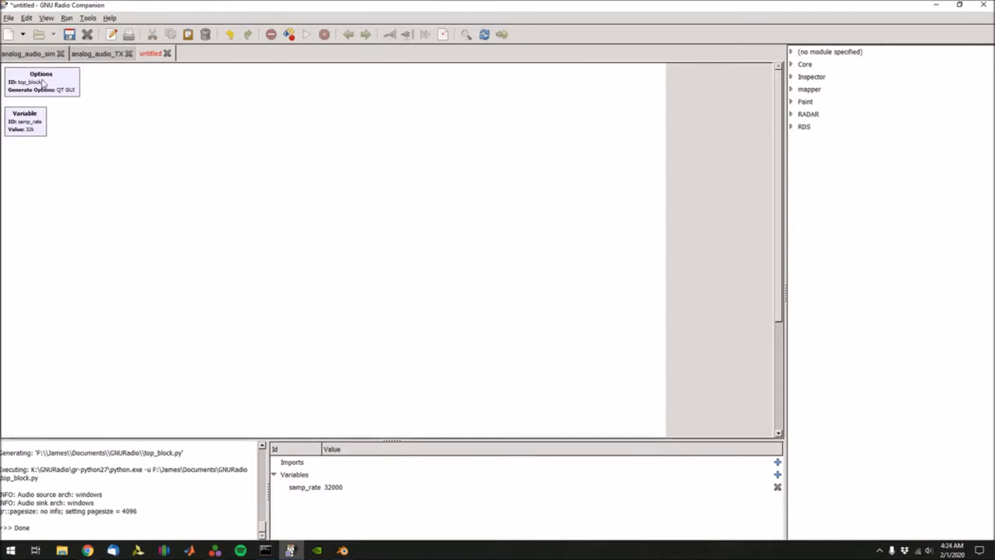
Step: Set the Options block's Generate Options to WX GUI and review the generated code
double_click(41, 81)
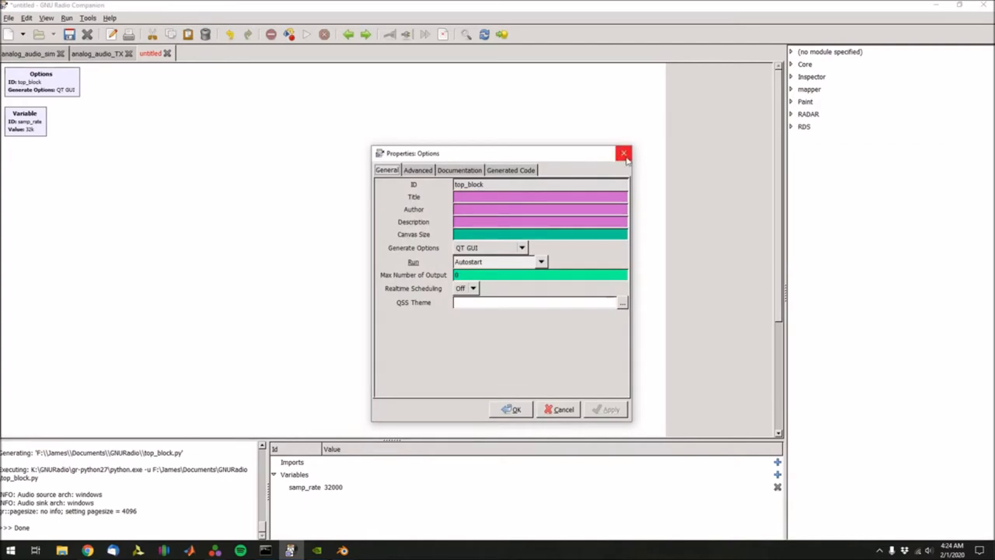
mouse_move(547, 171)
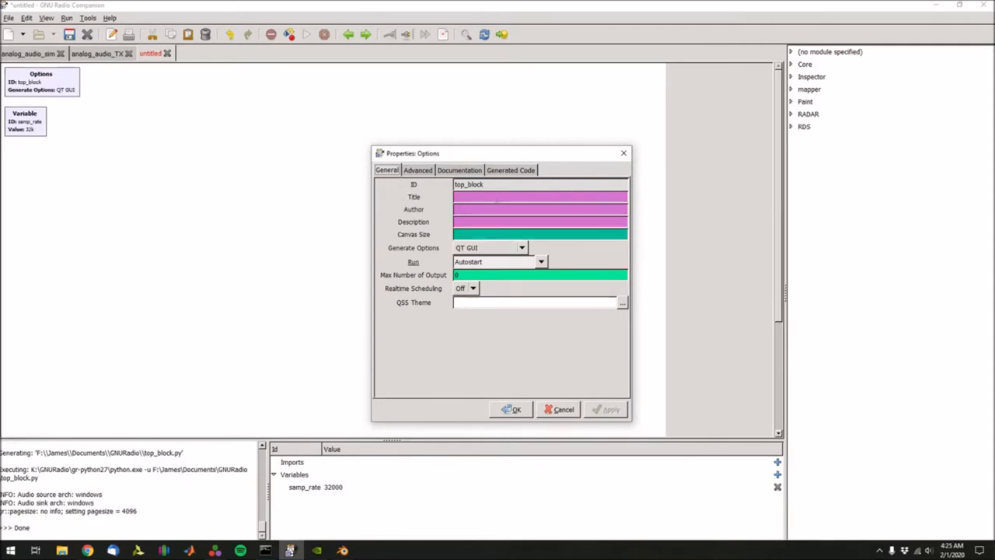
mouse_move(434, 303)
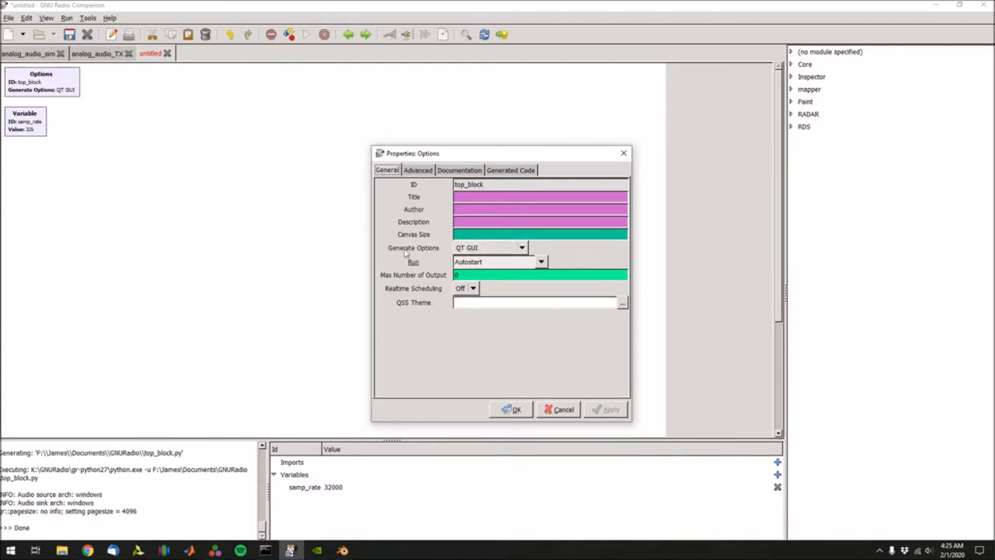
left_click(520, 248)
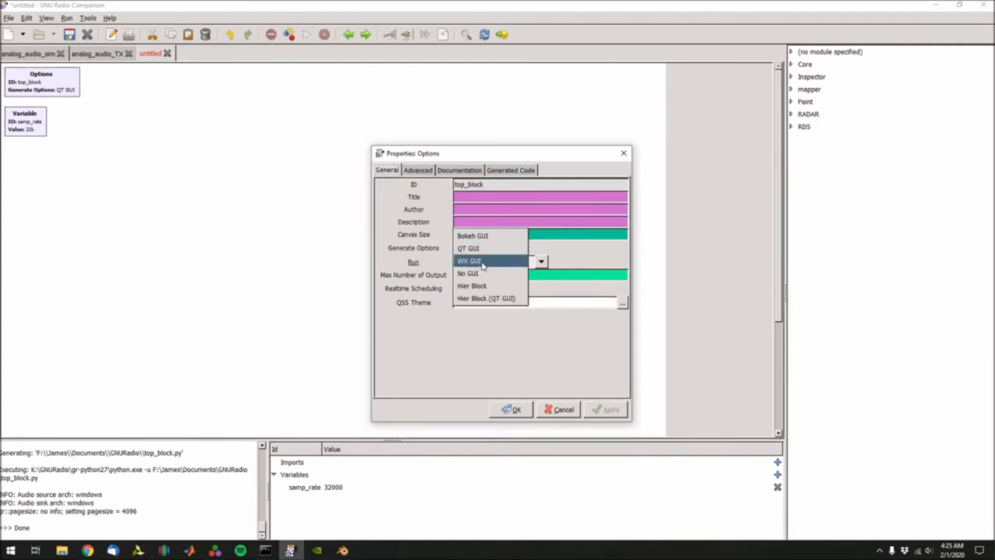
left_click(469, 262)
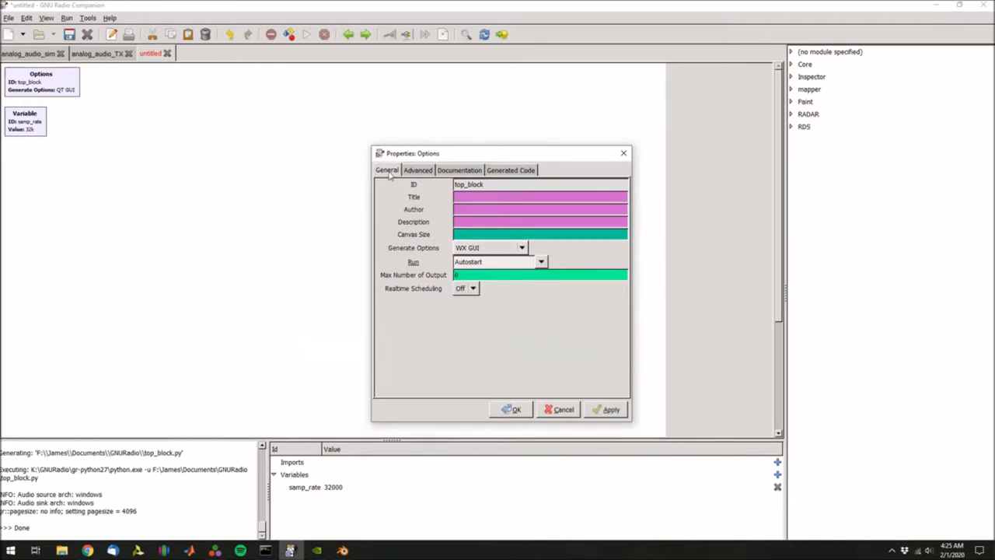
mouse_move(404, 181)
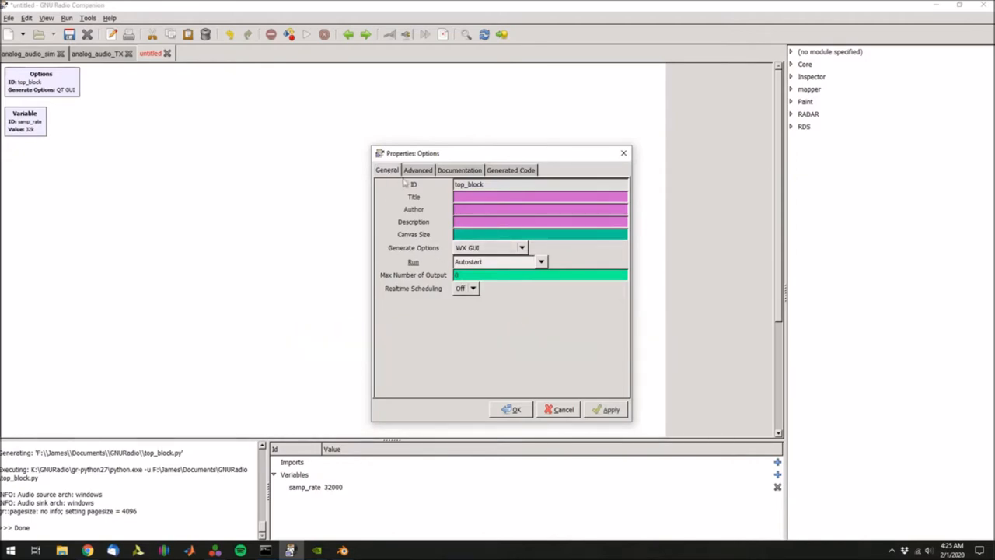
left_click(510, 169)
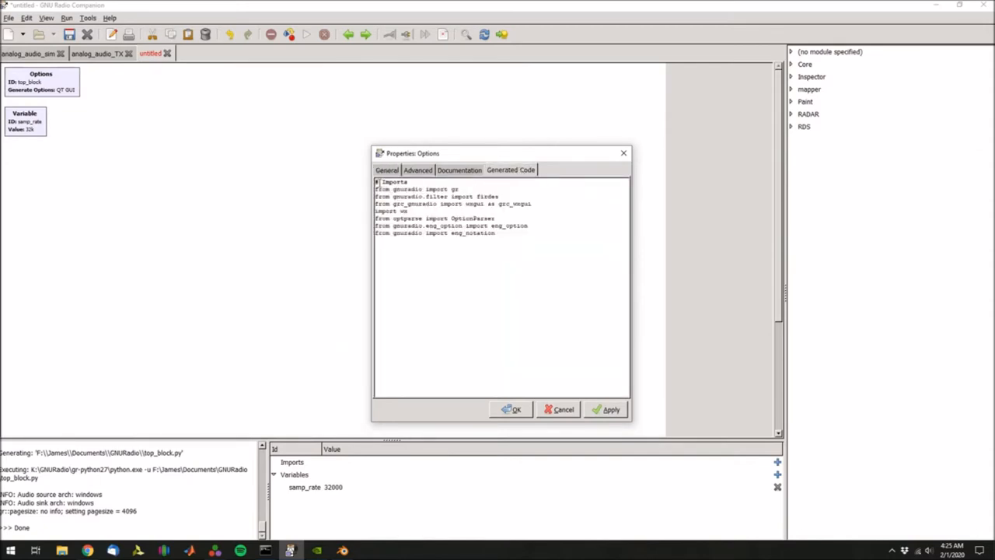
mouse_move(482, 232)
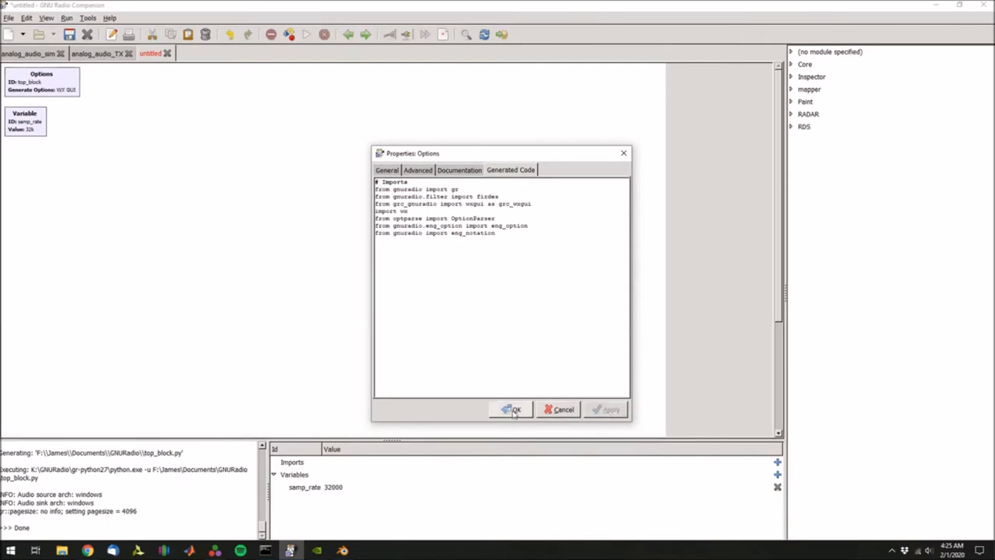
left_click(512, 410)
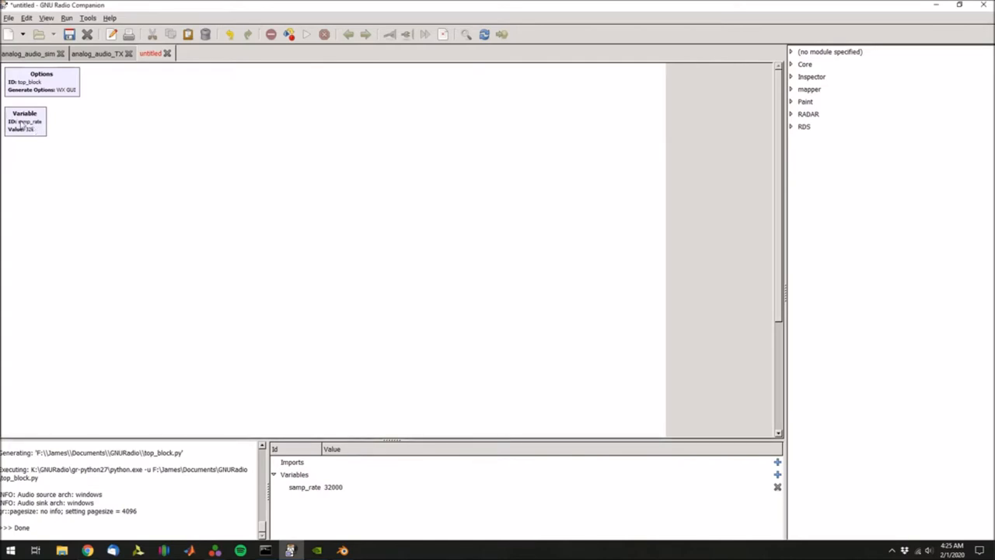
Step: Set the samp_rate variable to 44.1e3 in place of 32000
double_click(25, 122)
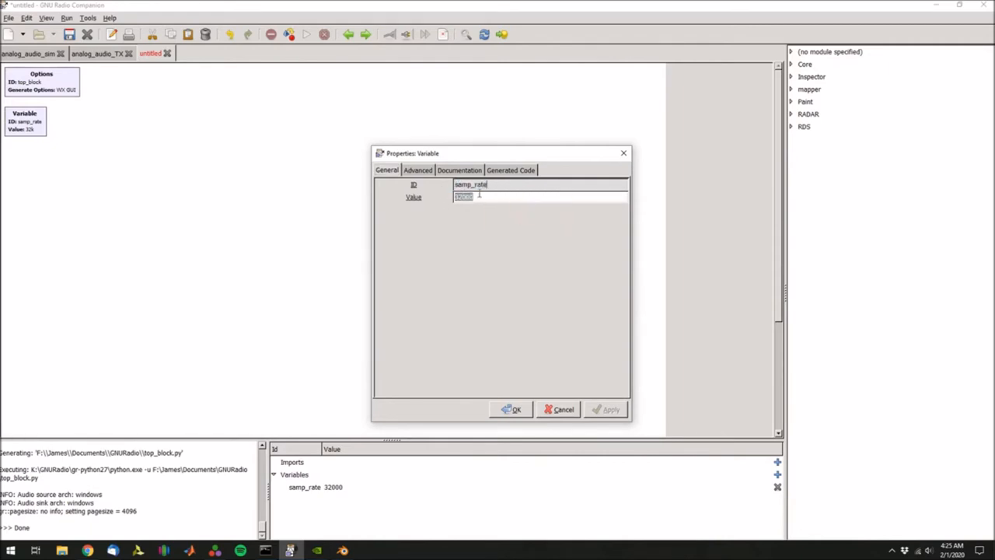
type("320")
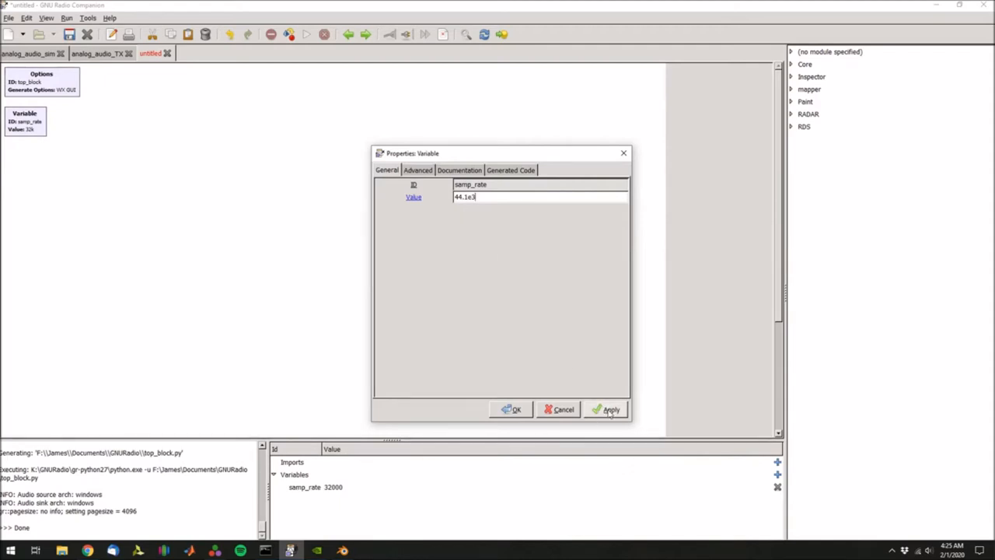
left_click(610, 409)
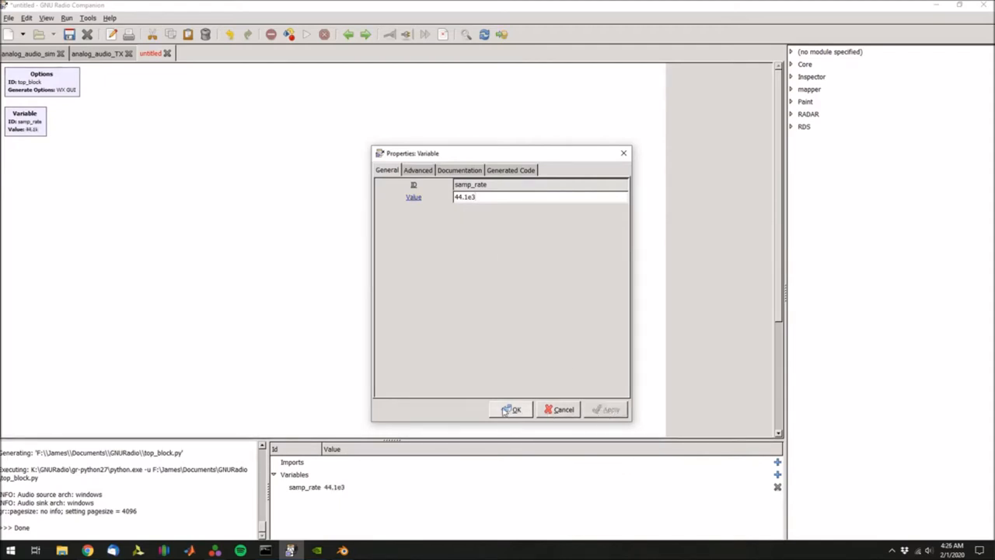
left_click(510, 409)
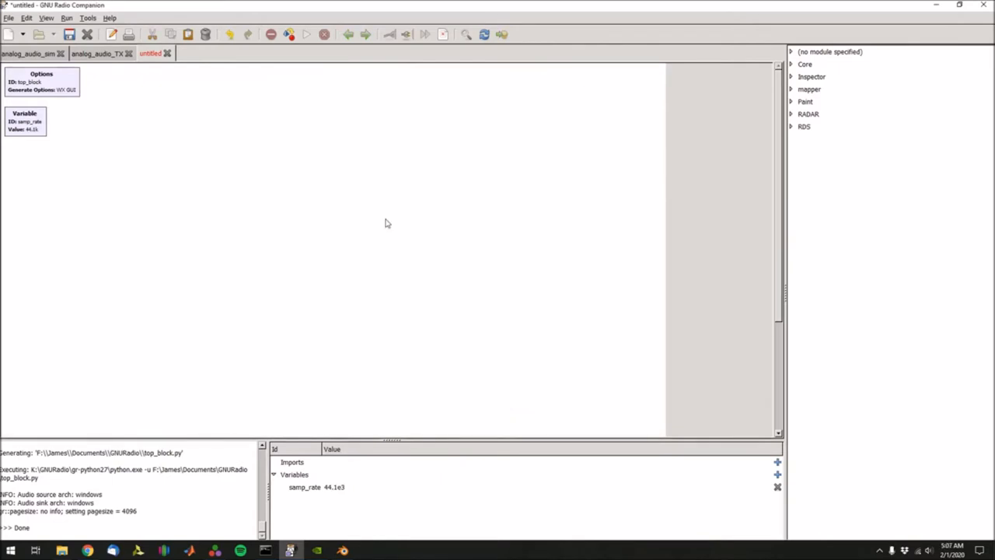
mouse_move(501, 213)
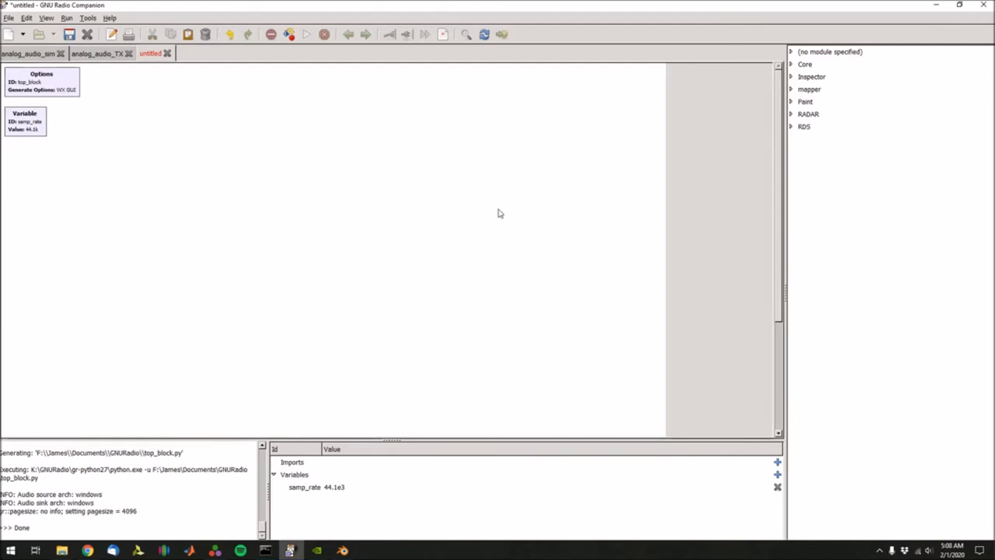
mouse_move(783, 43)
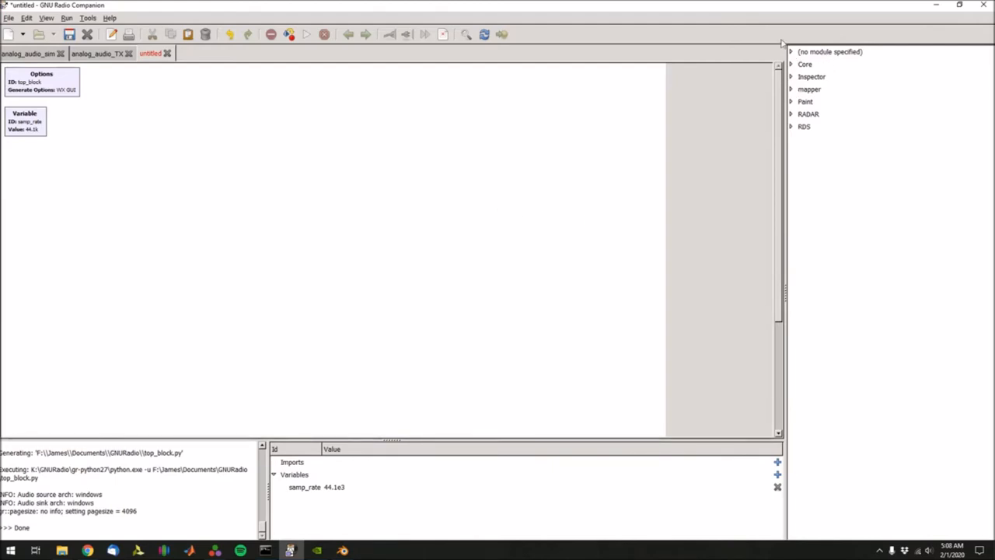
mouse_move(793, 93)
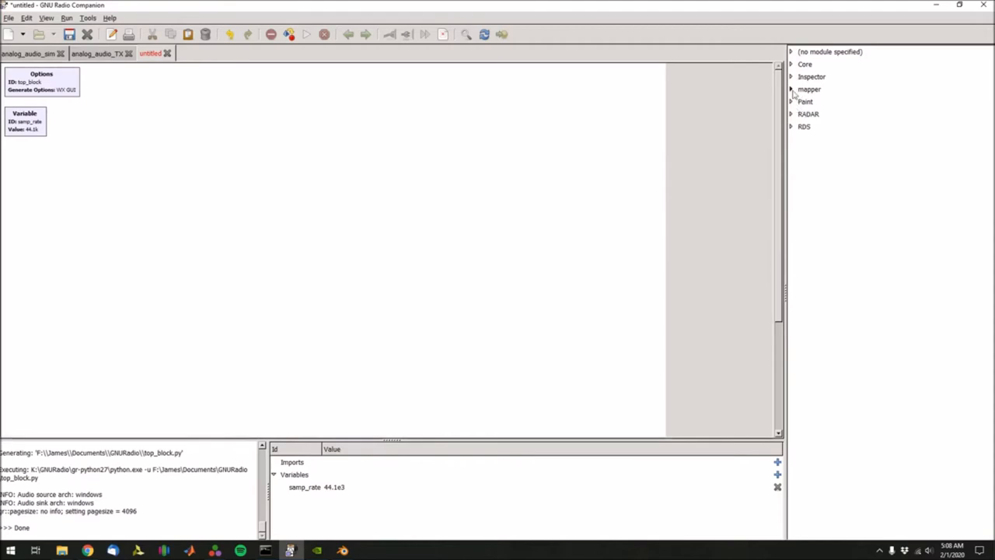
Step: Add a Wav File Source from Core > Audio reading Sagan.wav with repeat on
left_click(791, 64)
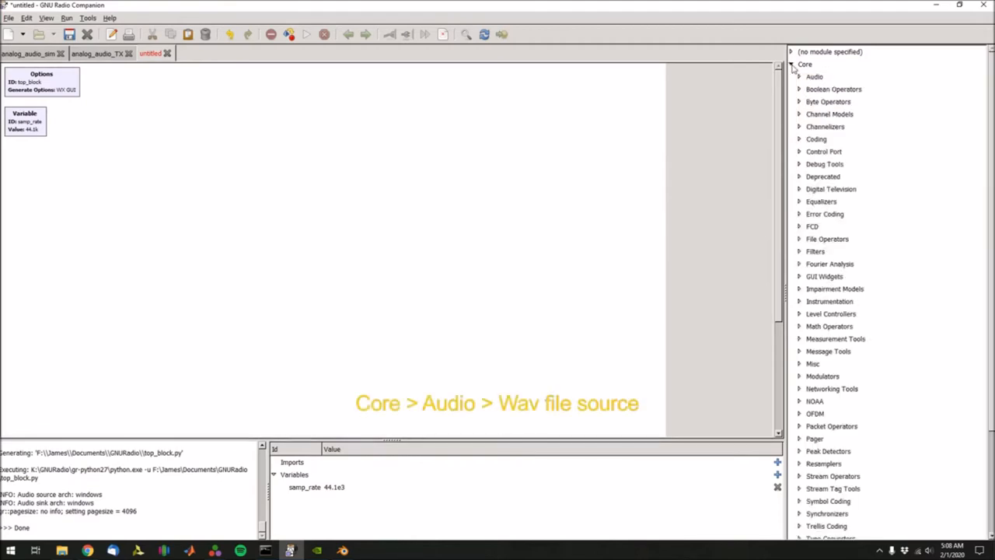
left_click(815, 76)
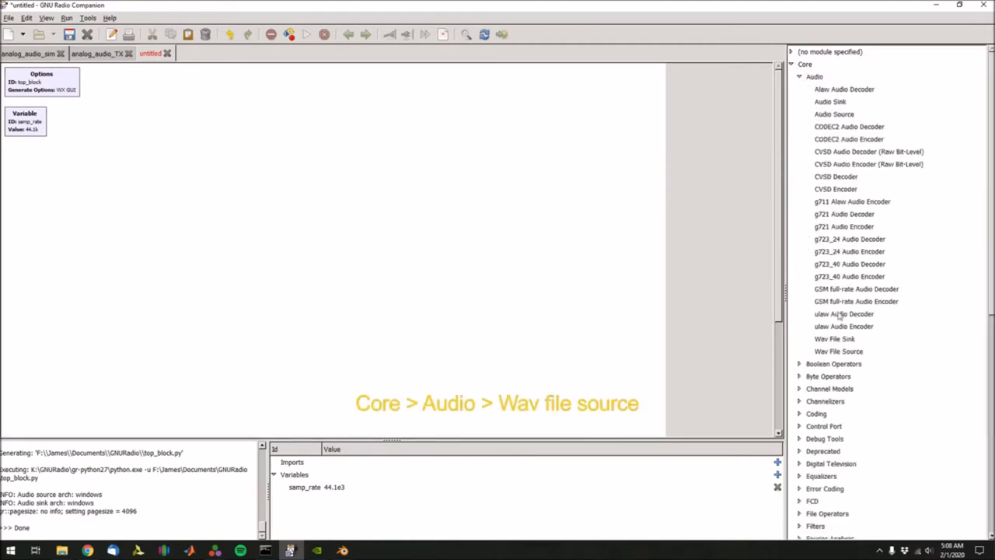
left_click(839, 351)
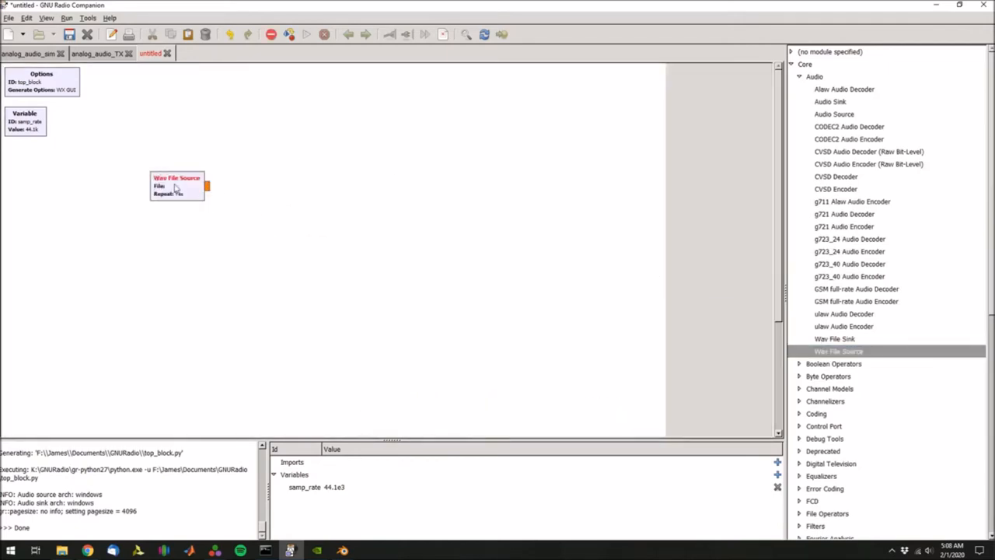
double_click(178, 183)
type("F:\\James\\Music\\Sagan.wav")
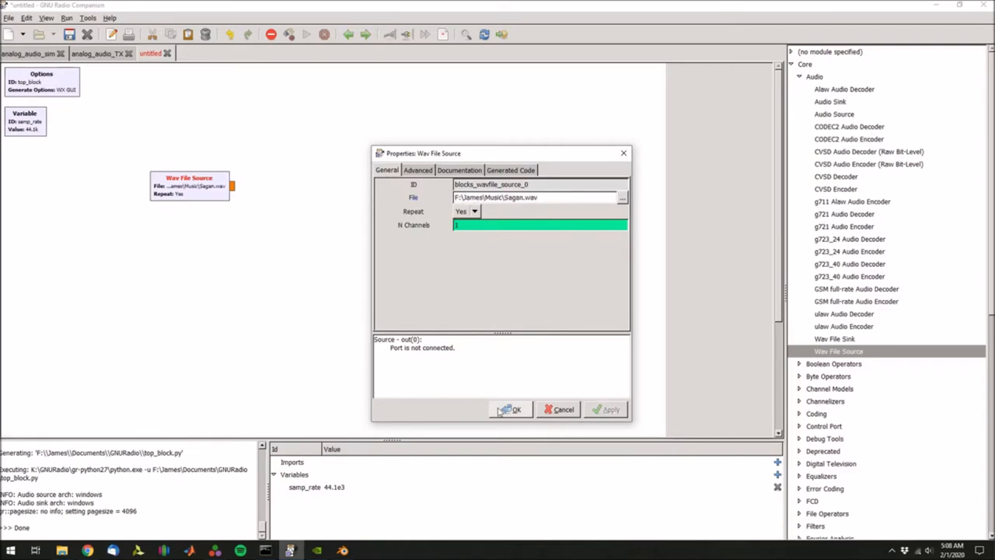
left_click(510, 409)
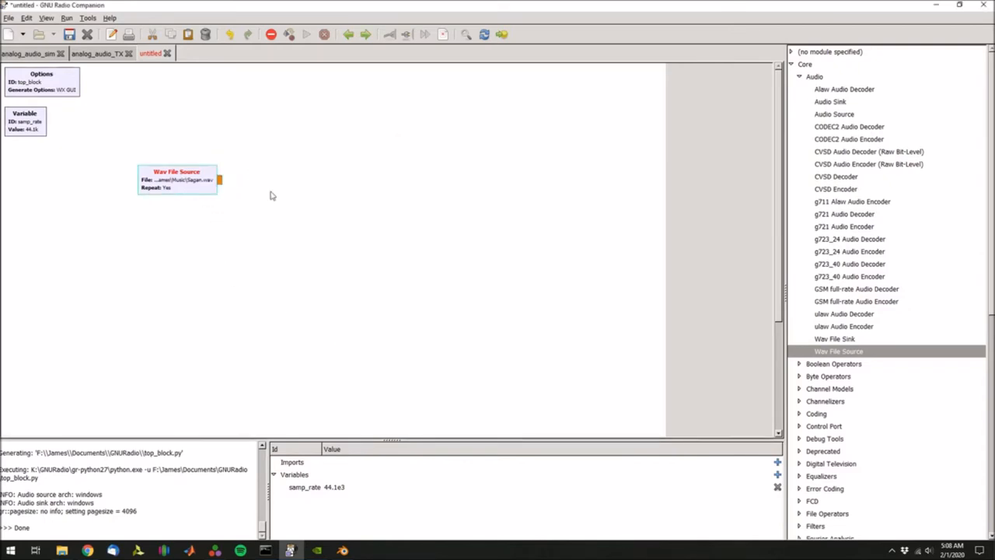
mouse_move(216, 192)
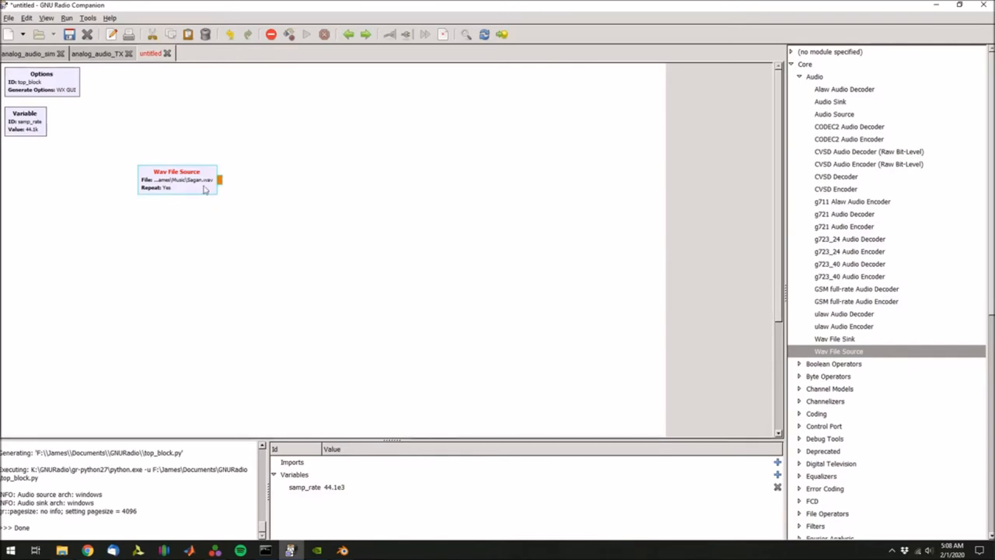
mouse_move(195, 201)
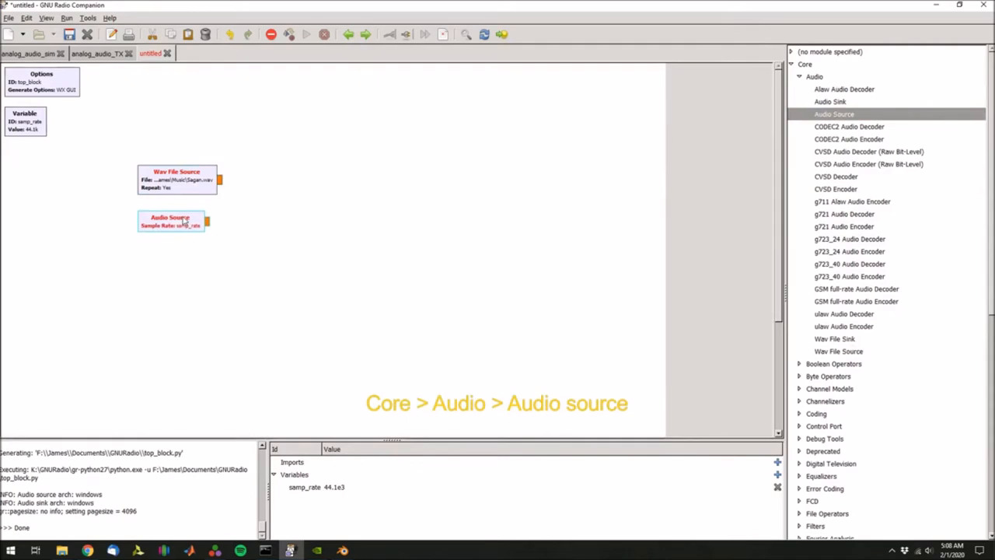
Step: Set the Audio Source block's sample rate to 44.1kHz
double_click(169, 221)
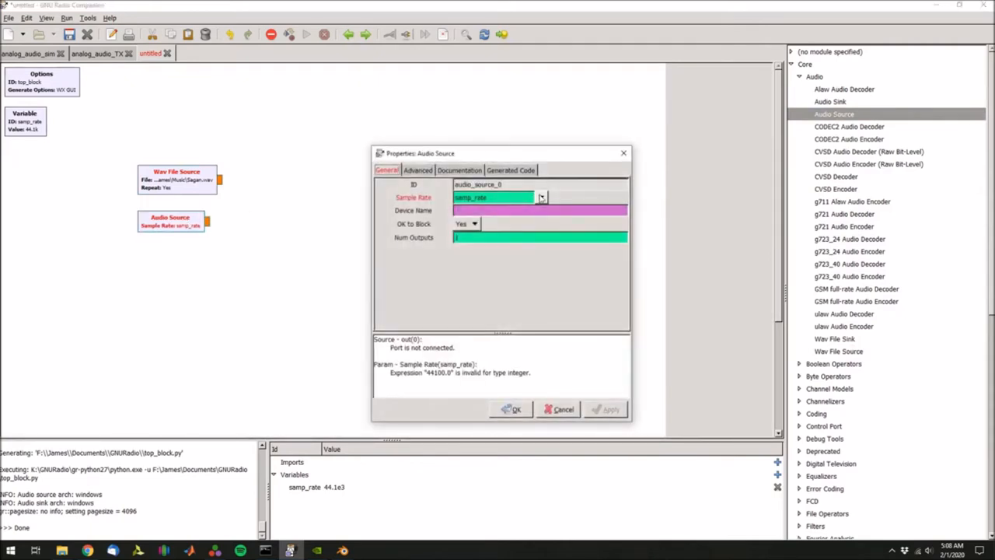
left_click(542, 197)
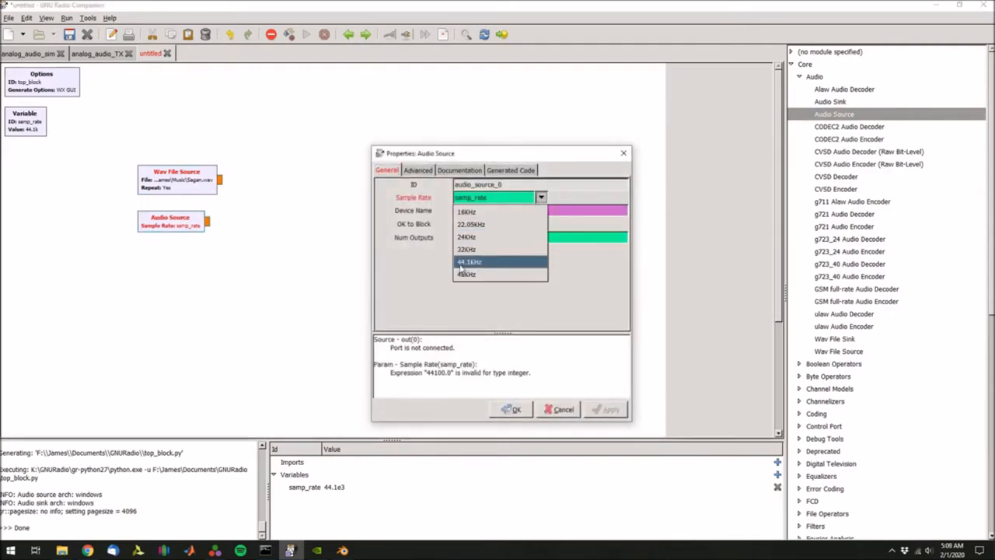
left_click(470, 261)
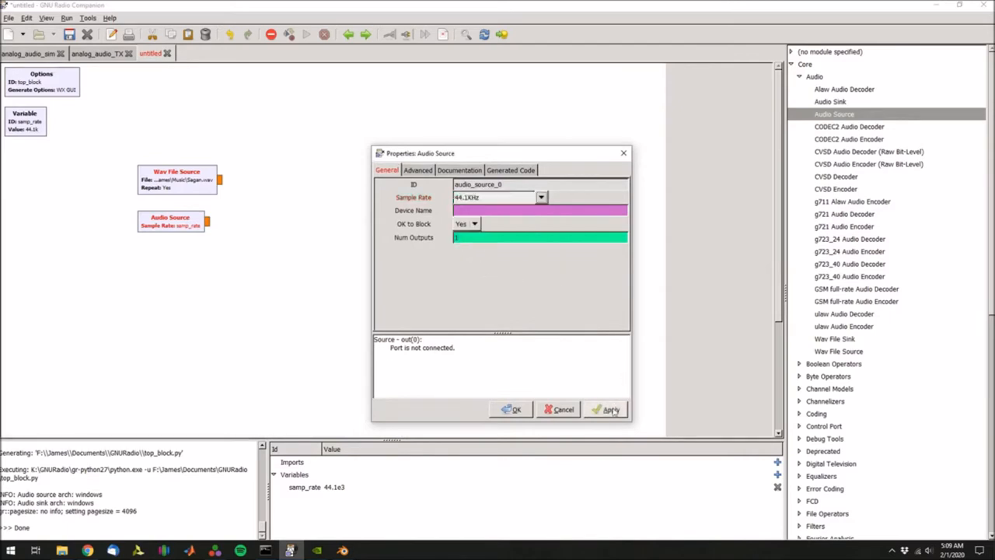
left_click(510, 411)
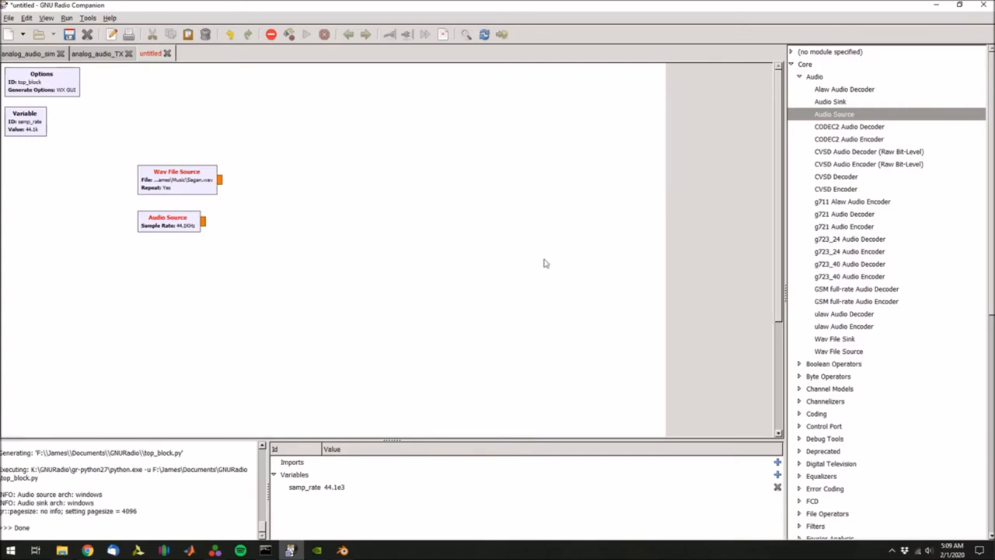
Step: Add a Multiply Const block and a Float-type Add block mixing the WAV and scaled audio source
scroll("down", 3)
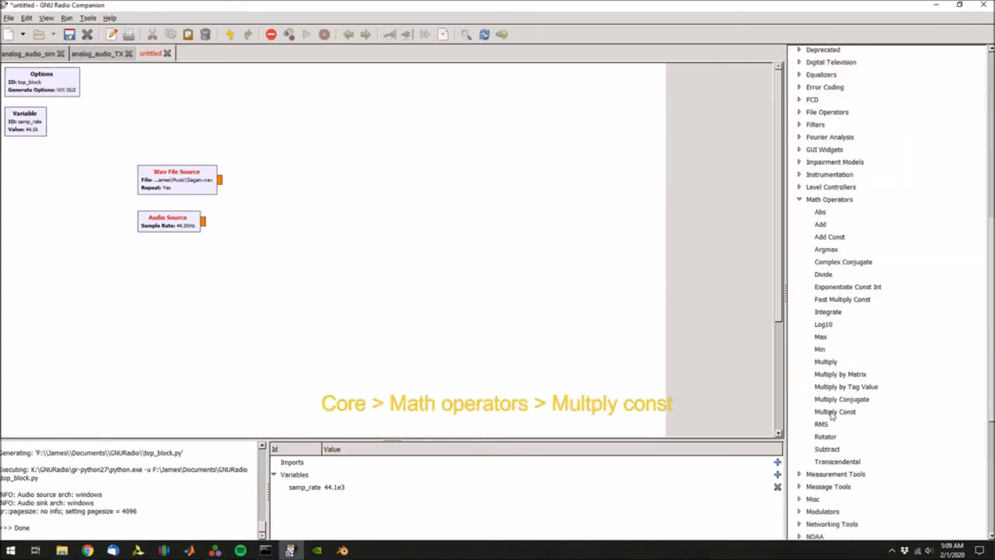
double_click(833, 411)
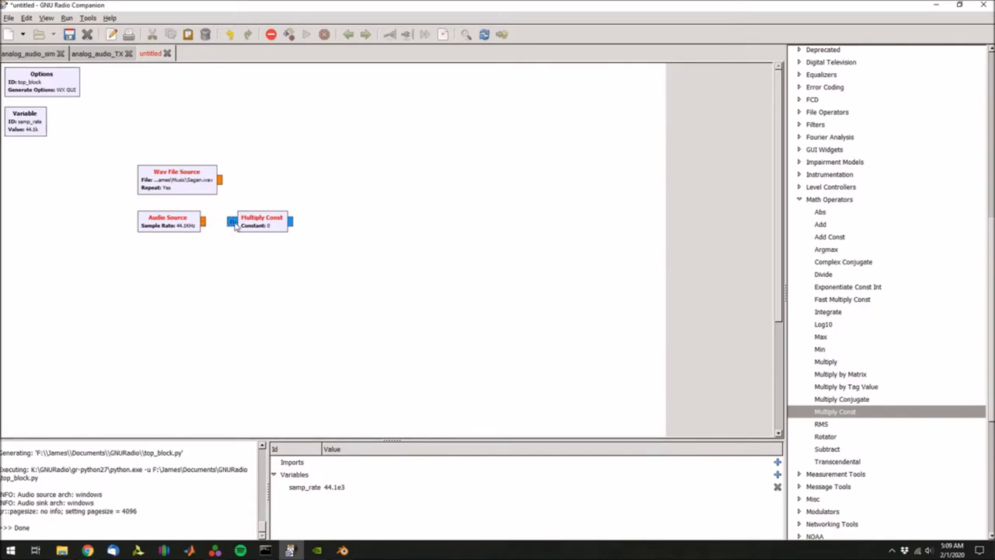
mouse_move(237, 227)
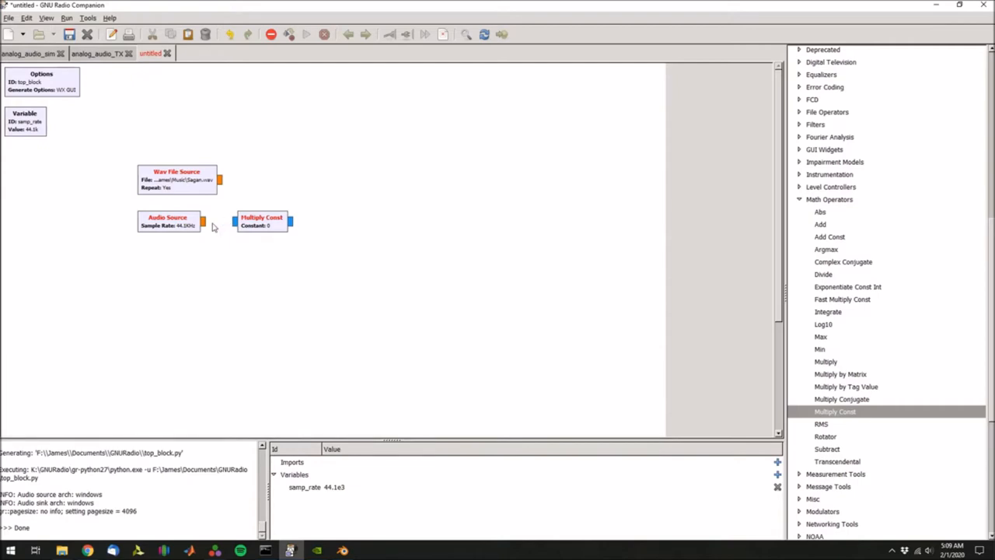
mouse_move(203, 212)
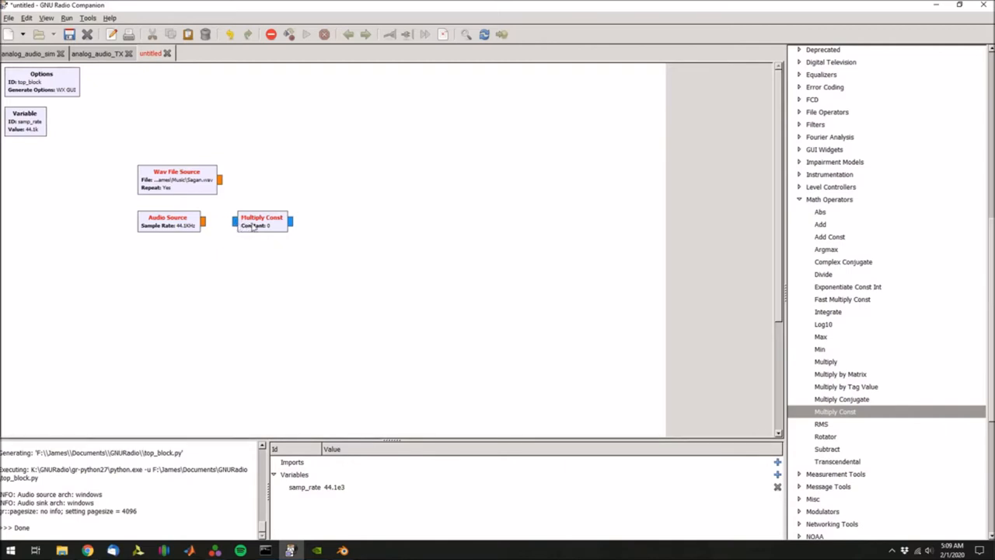
double_click(262, 221)
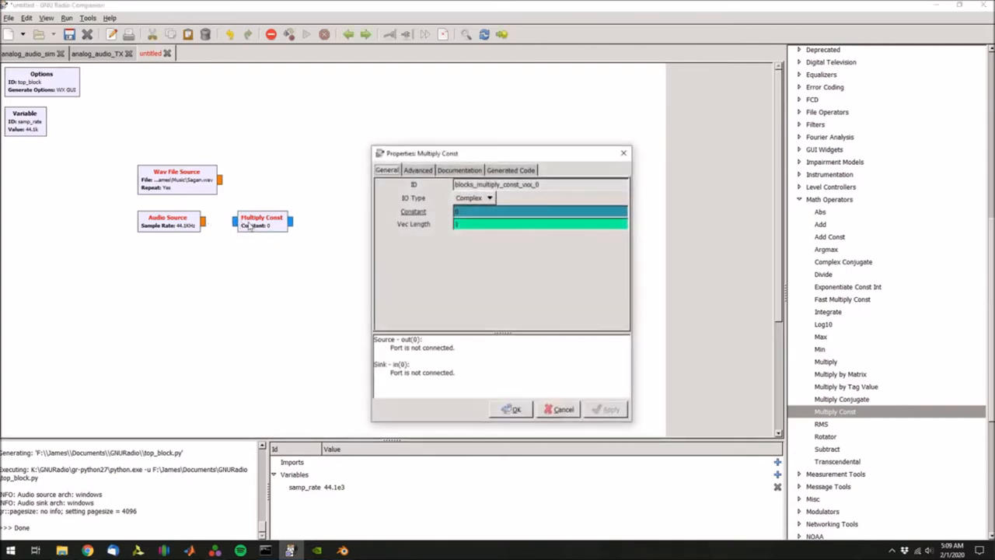
left_click(488, 197)
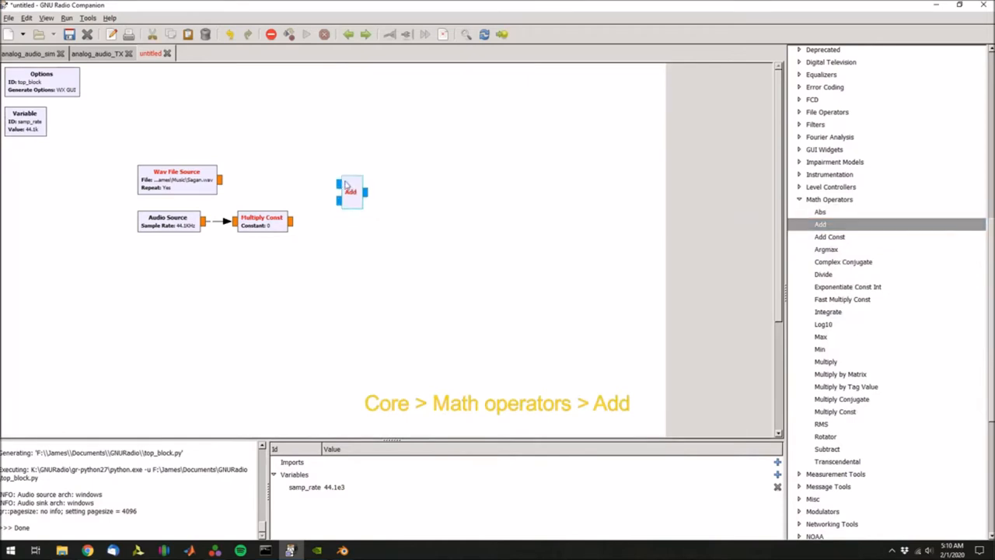
double_click(351, 189)
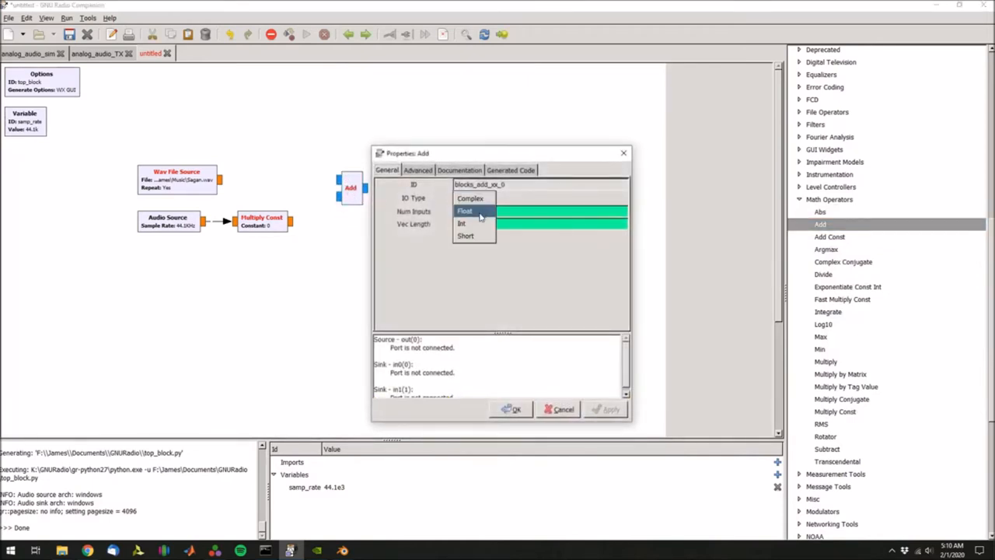
left_click(464, 211)
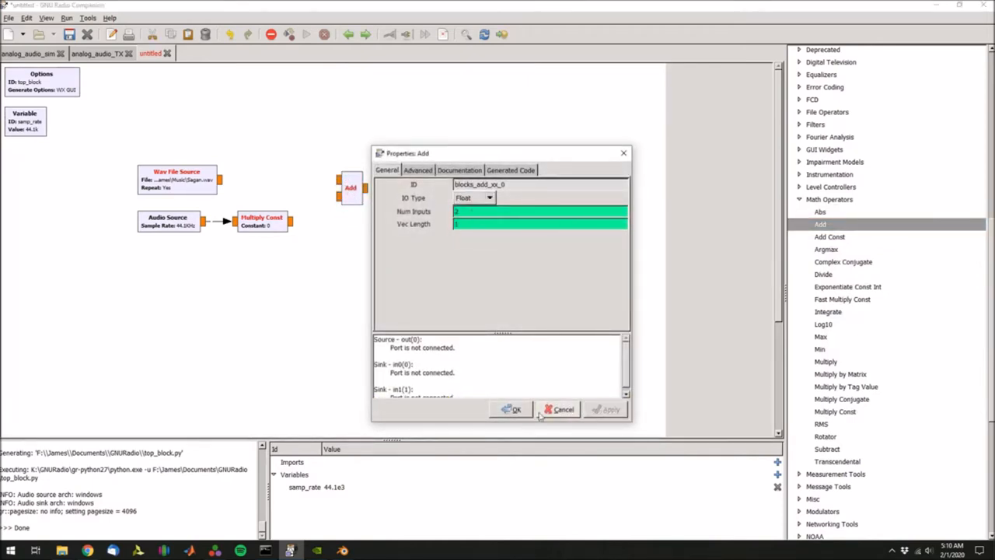
left_click(510, 409)
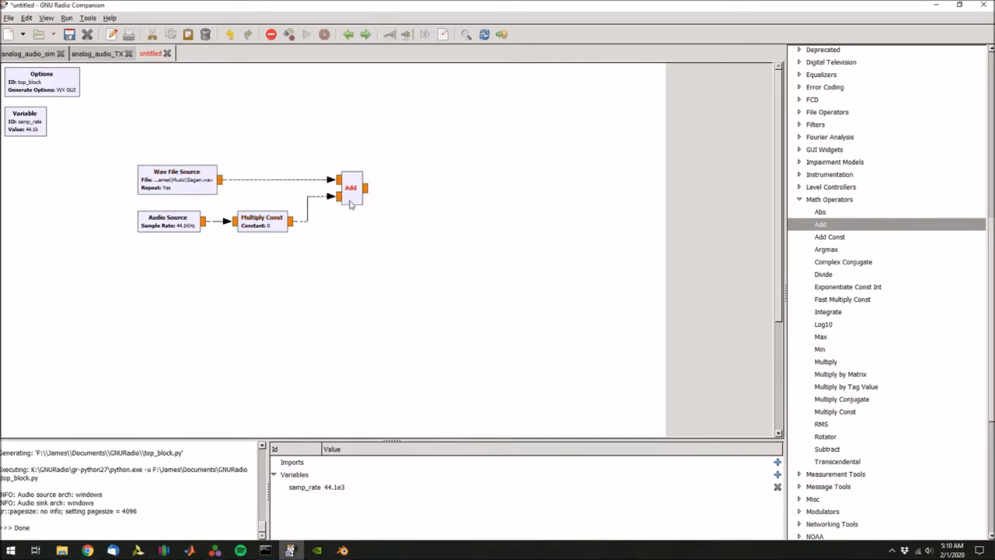
mouse_move(236, 287)
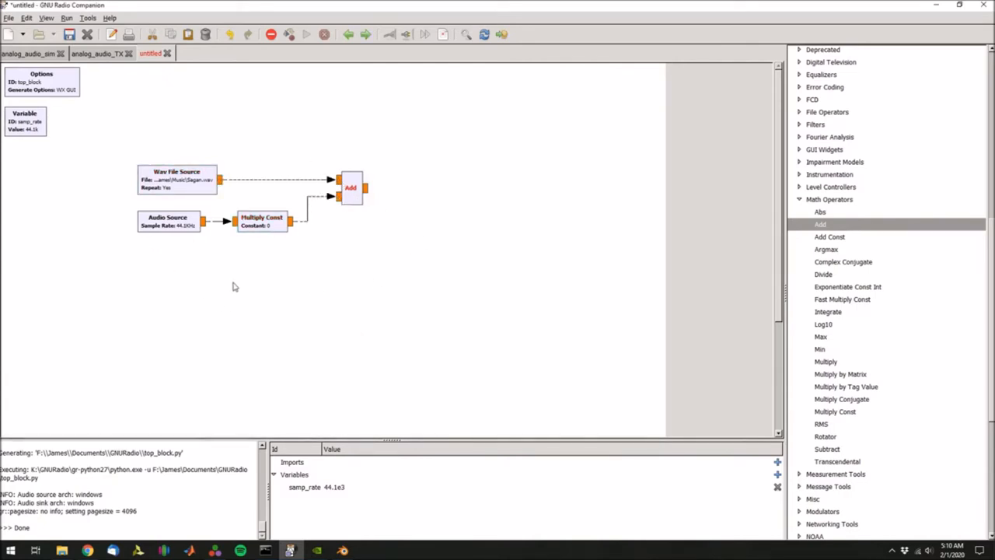
scroll("down", 3)
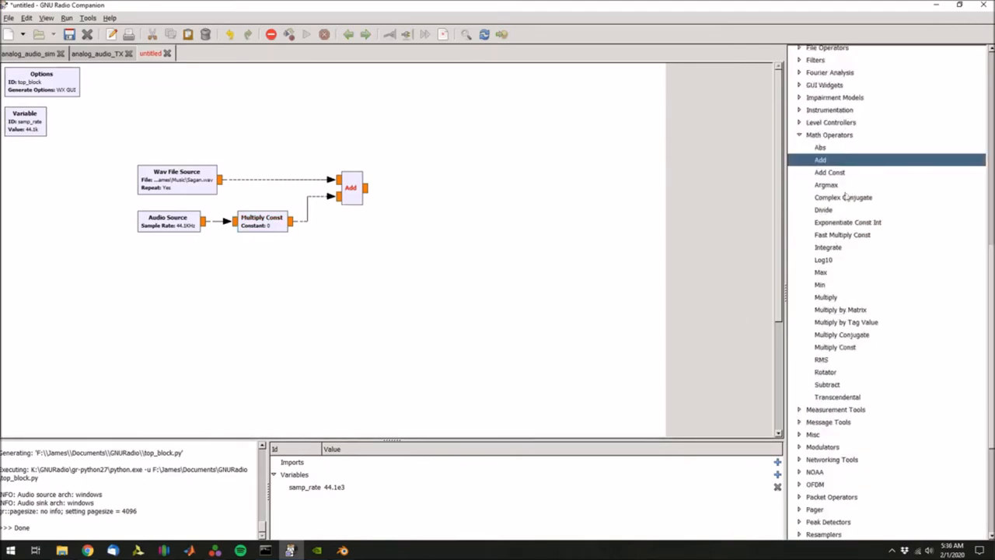
Step: Place a WBFM Transmit block after Add with audio and quadrature rates of samp_rate
scroll("down", 3)
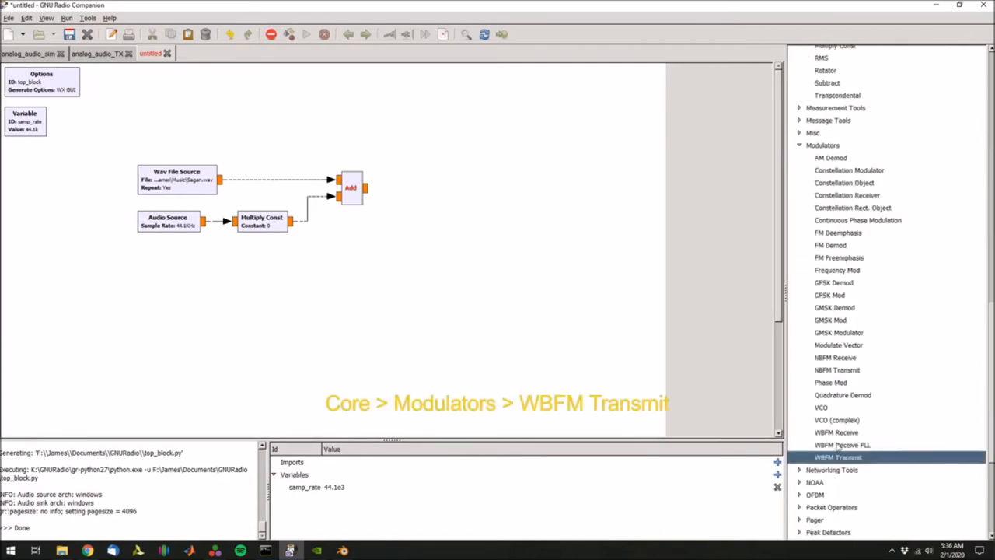
left_click_drag(838, 457, 534, 230)
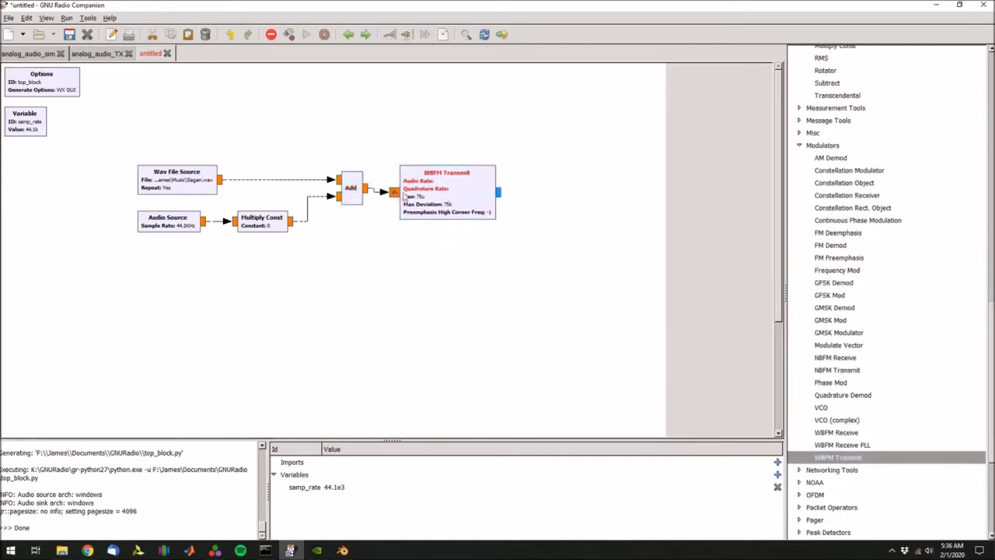
double_click(448, 190)
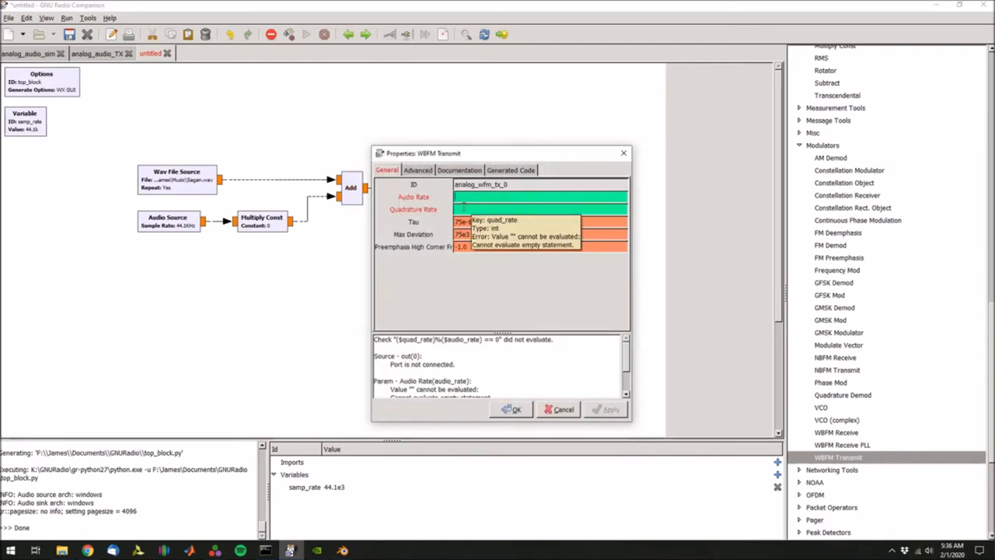
type("samp_rat")
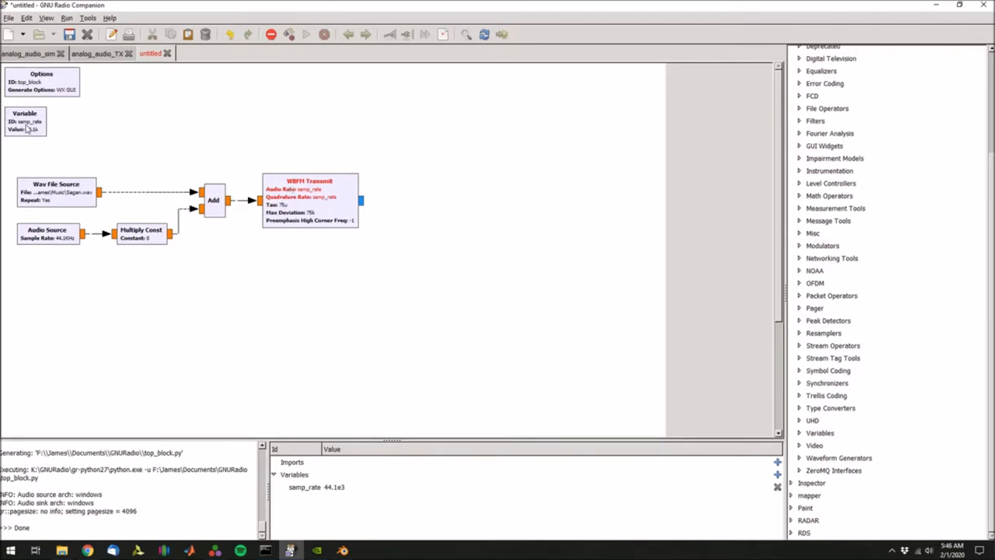
Step: Wrap the samp_rate value as int(44.1e3) and apply it
double_click(25, 121)
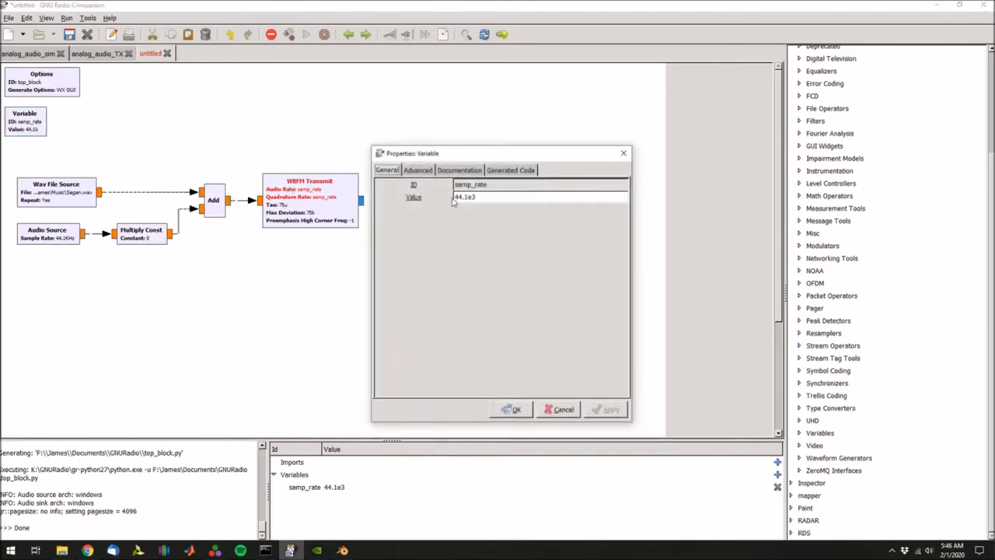
mouse_move(522, 215)
type("int(")
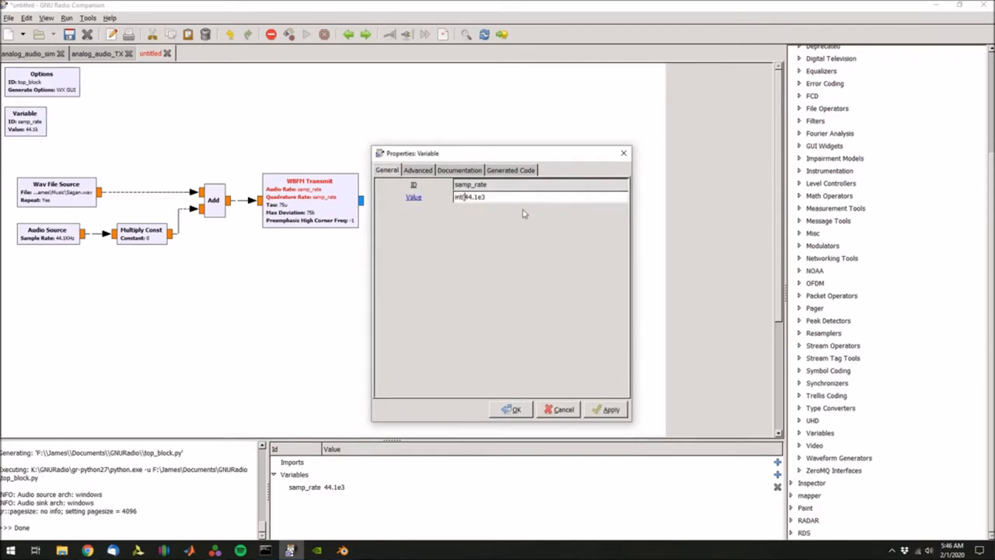
type(")")
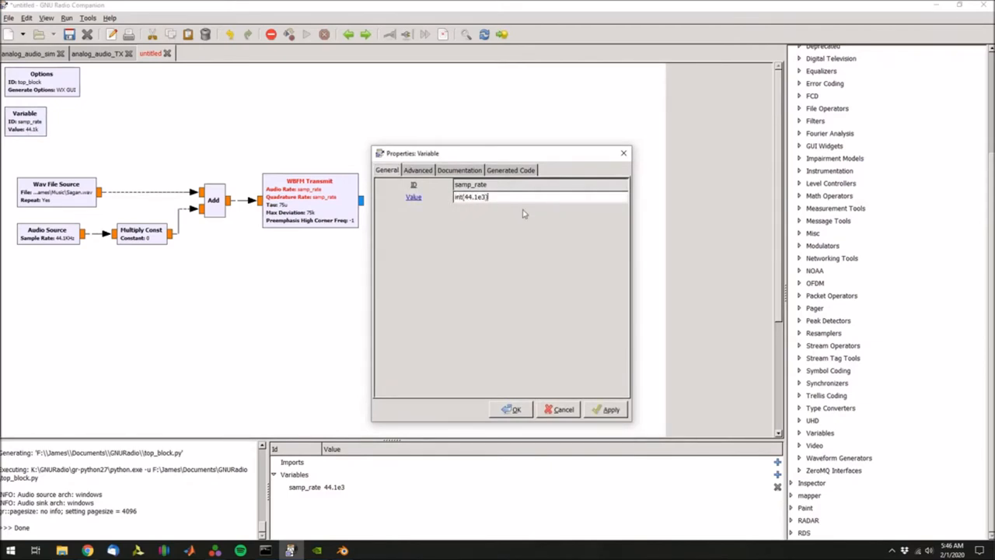
left_click(511, 409)
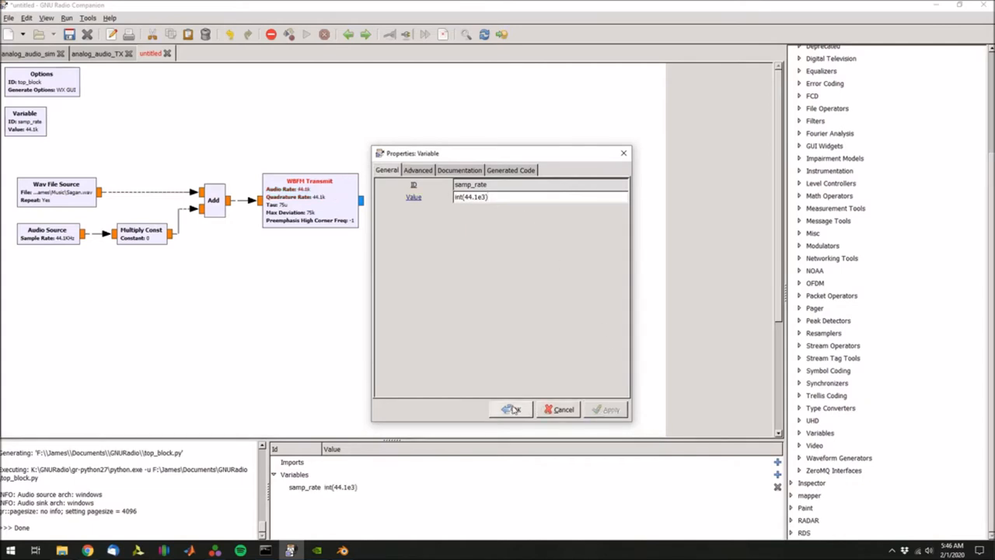
left_click(510, 410)
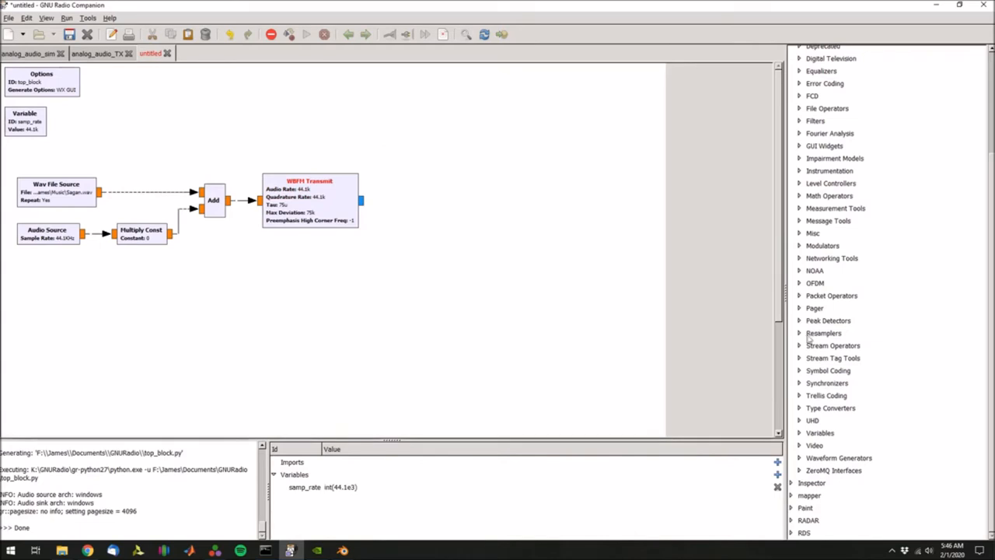
mouse_move(807, 339)
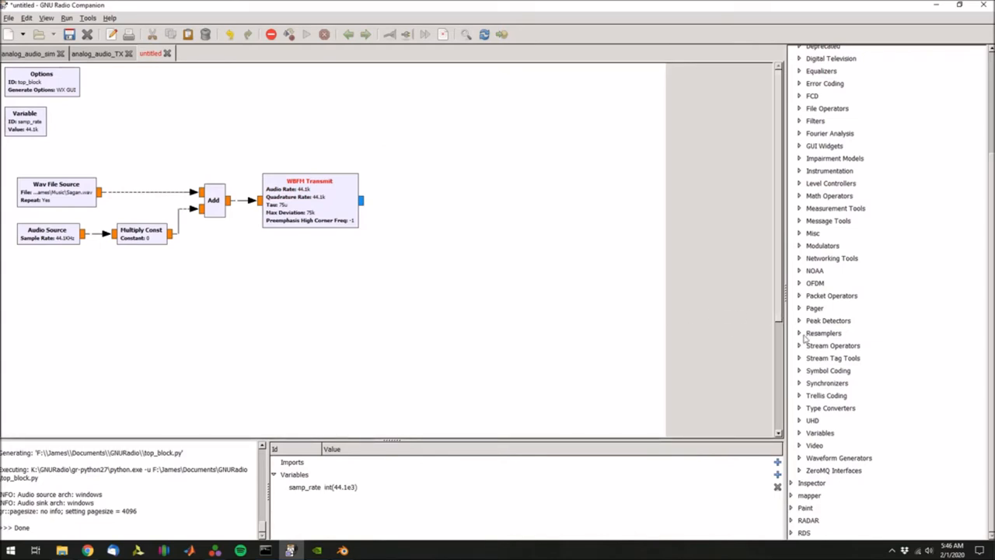
Step: Place a Rational Resampler with interpolation 100 after WBFM Transmit
left_click(823, 333)
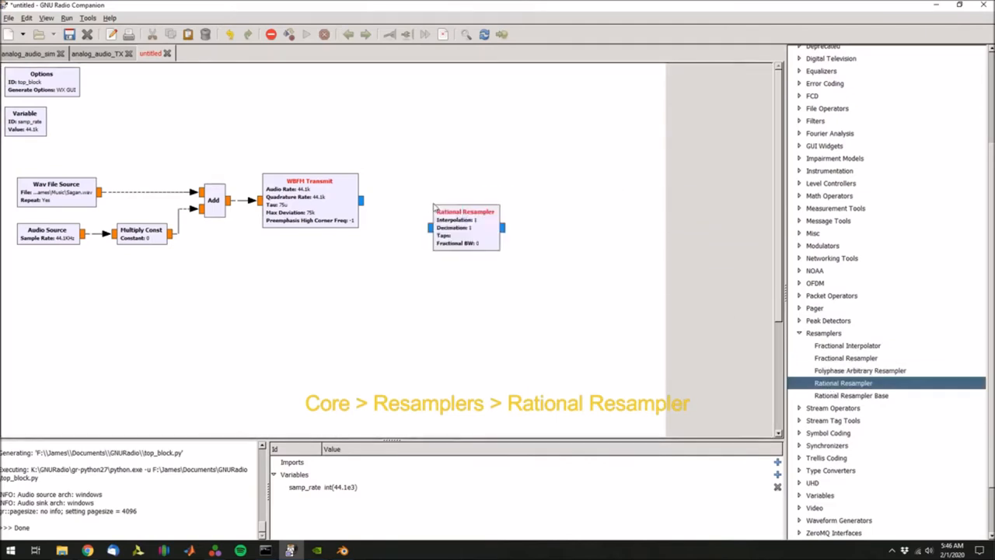
left_click_drag(466, 227, 412, 200)
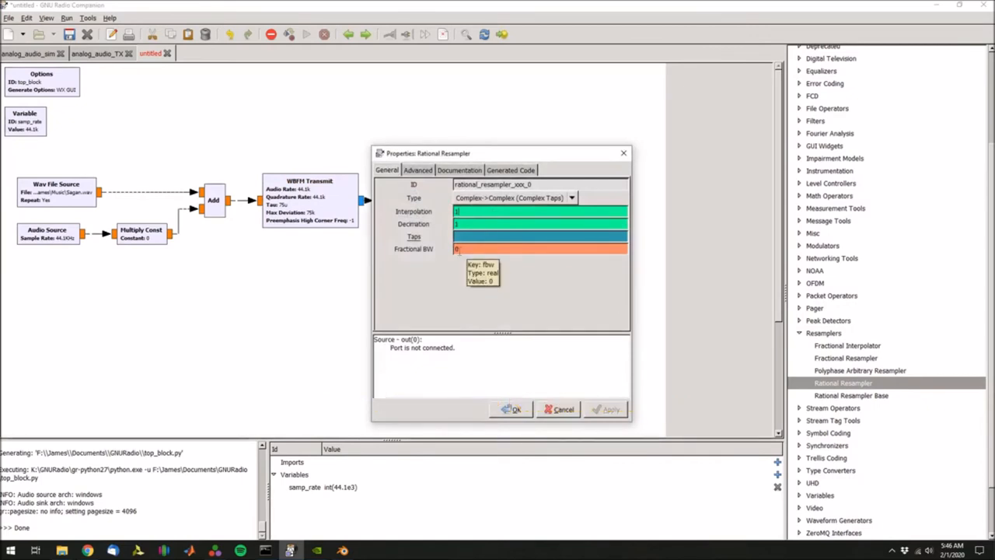
type("100")
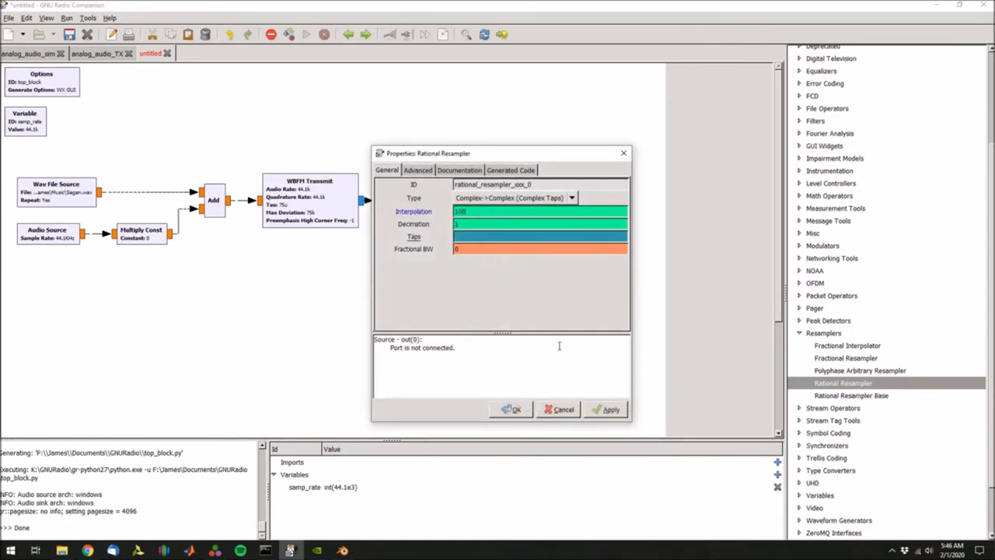
left_click(512, 409)
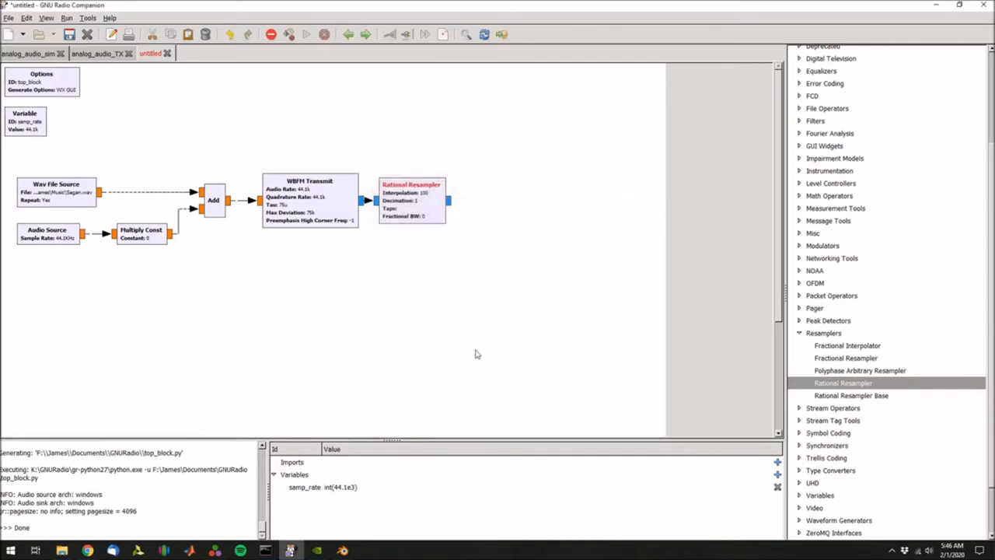
mouse_move(838, 383)
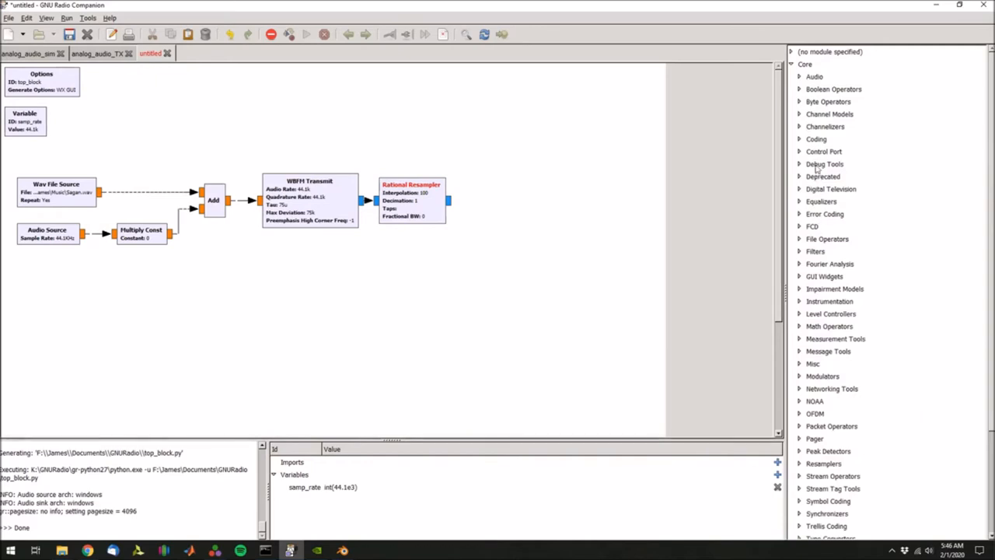
mouse_move(830, 115)
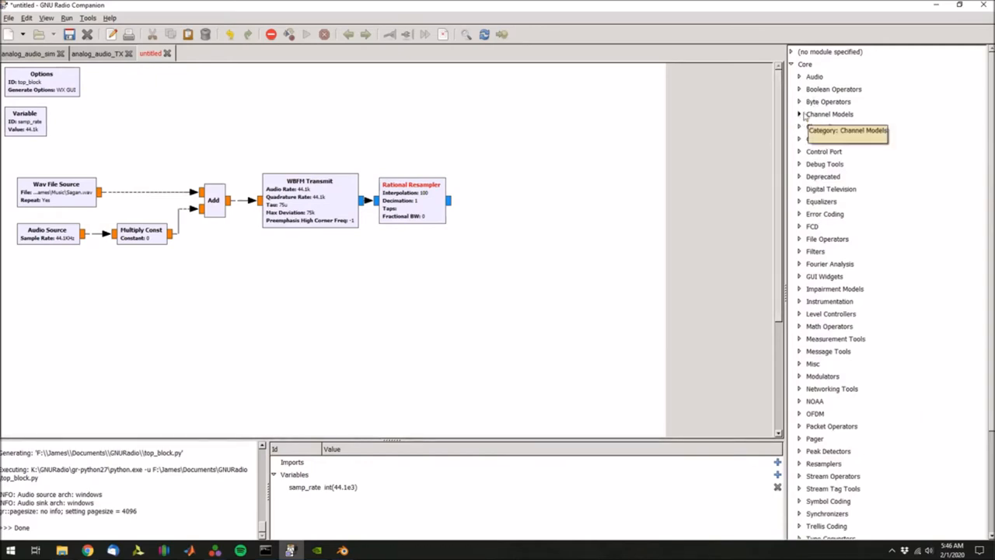
Step: Add a Channel Model block with its Noise Voltage set to the variable noise
left_click(828, 114)
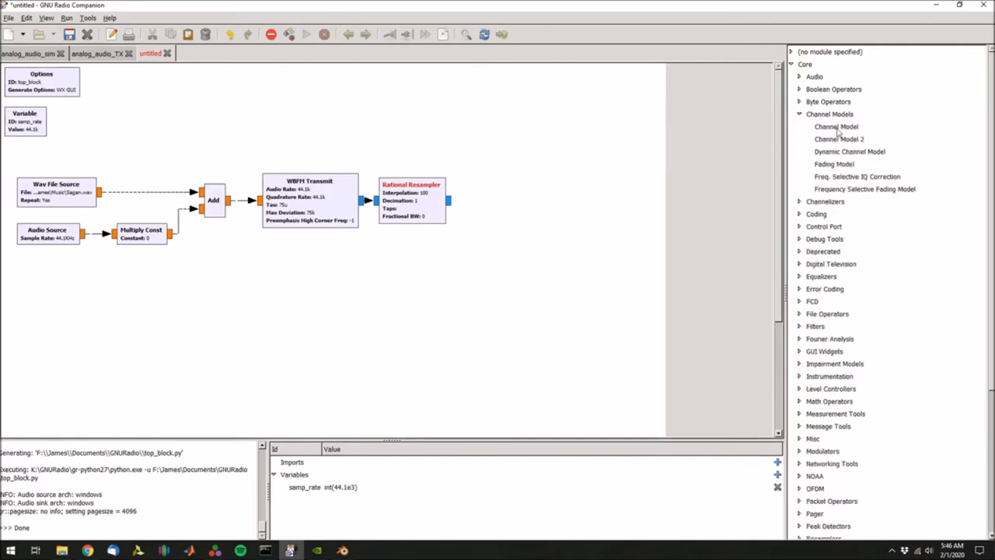
left_click(836, 126)
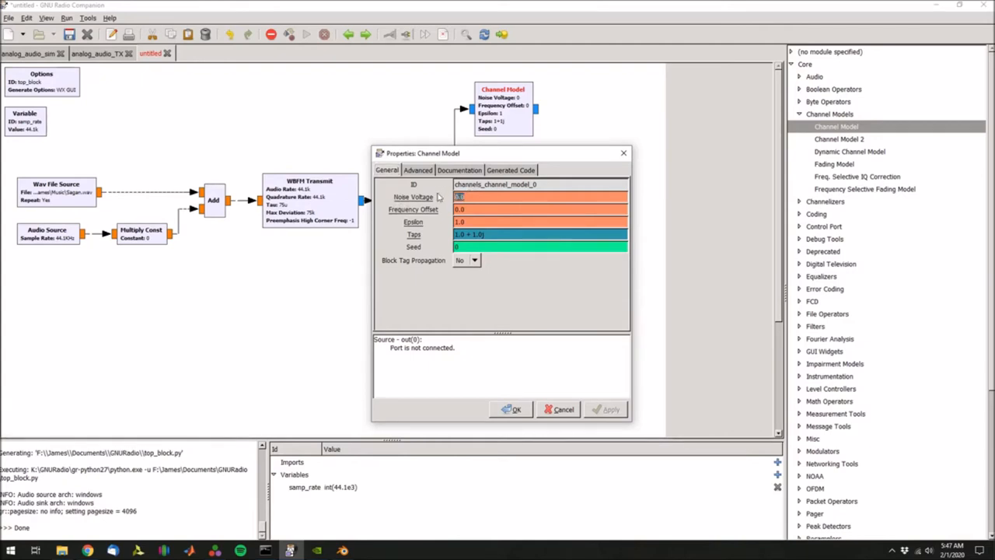
type("noise")
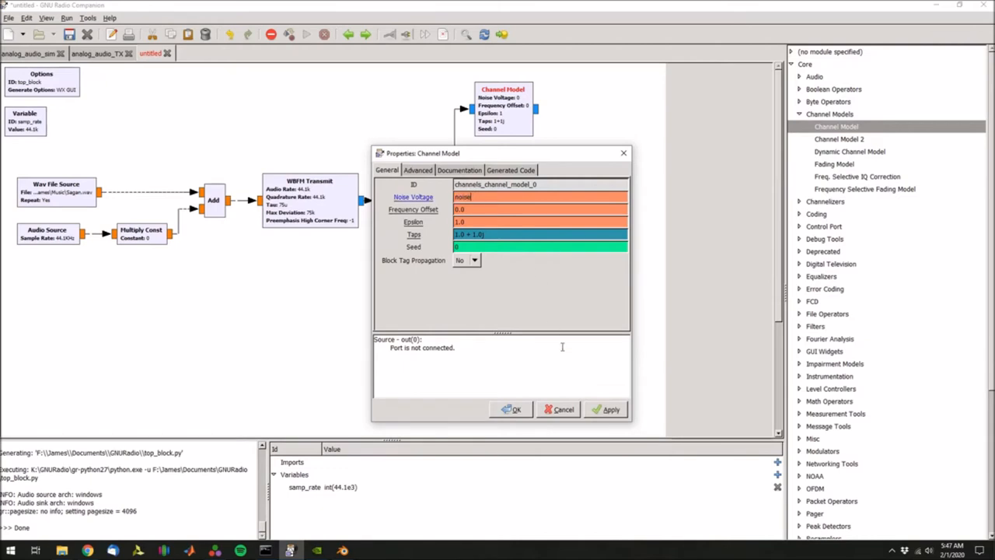
left_click(513, 409)
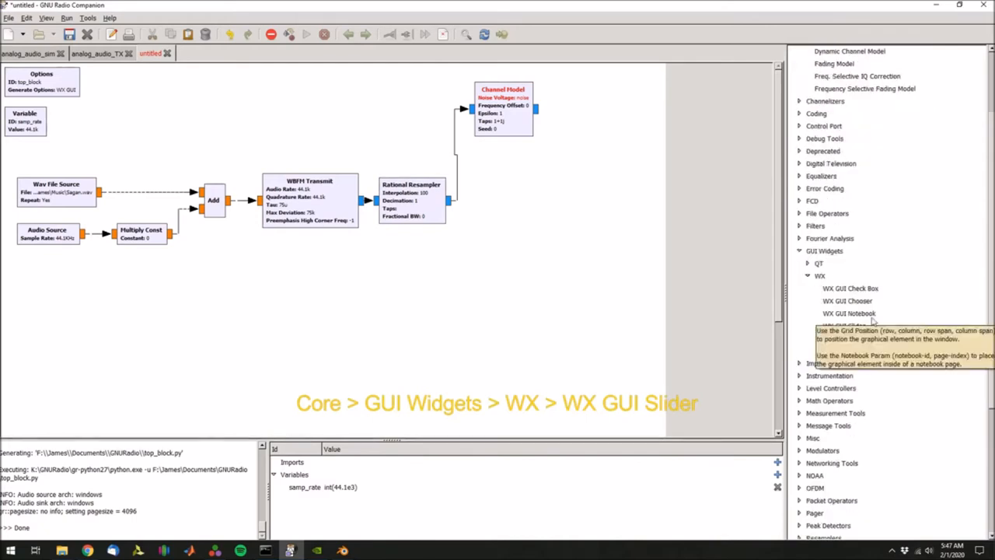
Step: Add a WX GUI Slider with ID noise and its default, minimum and maximum range values
double_click(845, 325)
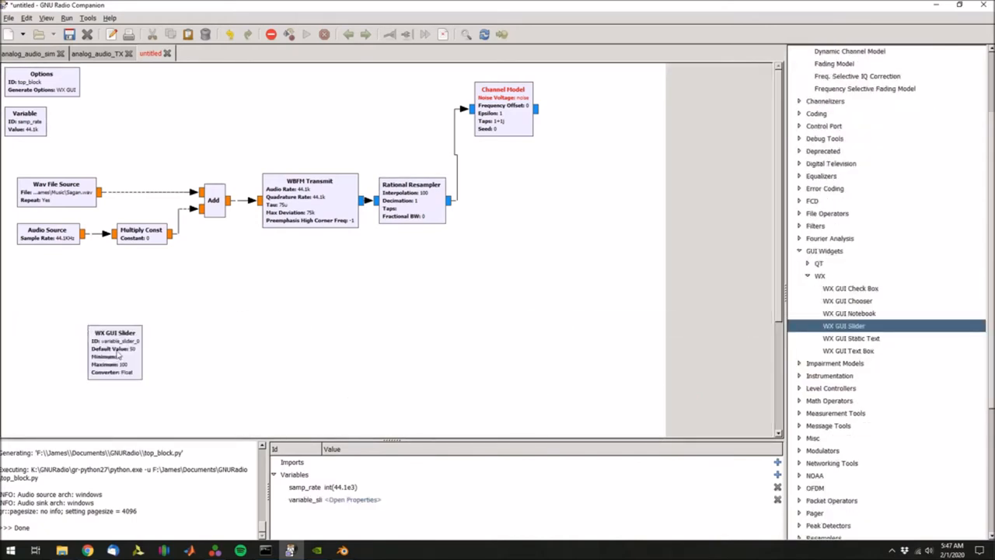
double_click(115, 352)
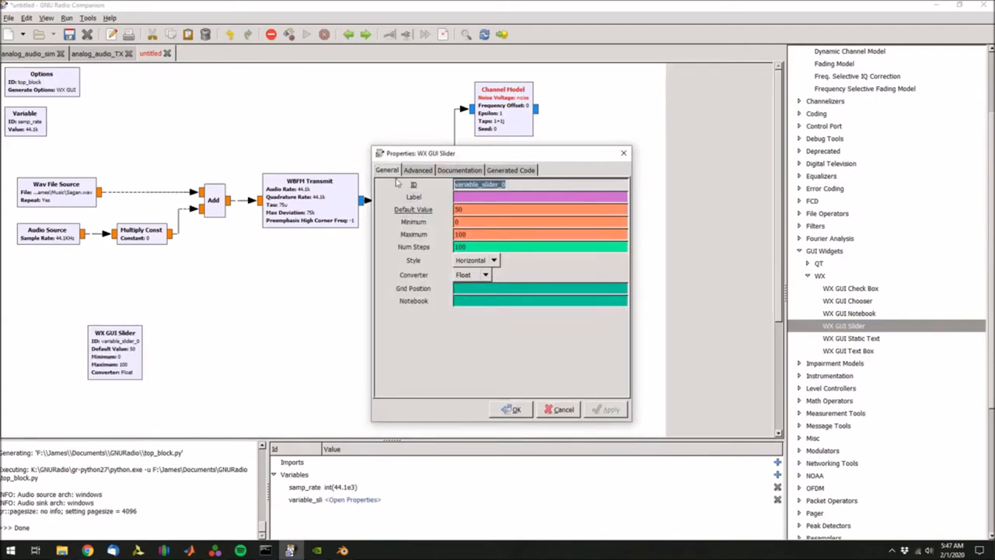
type("noise")
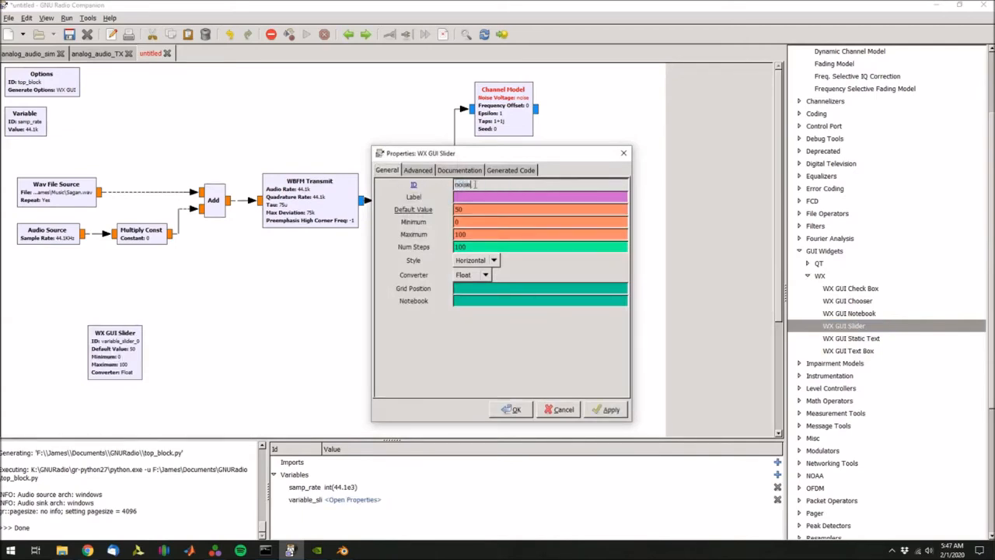
left_click(539, 208)
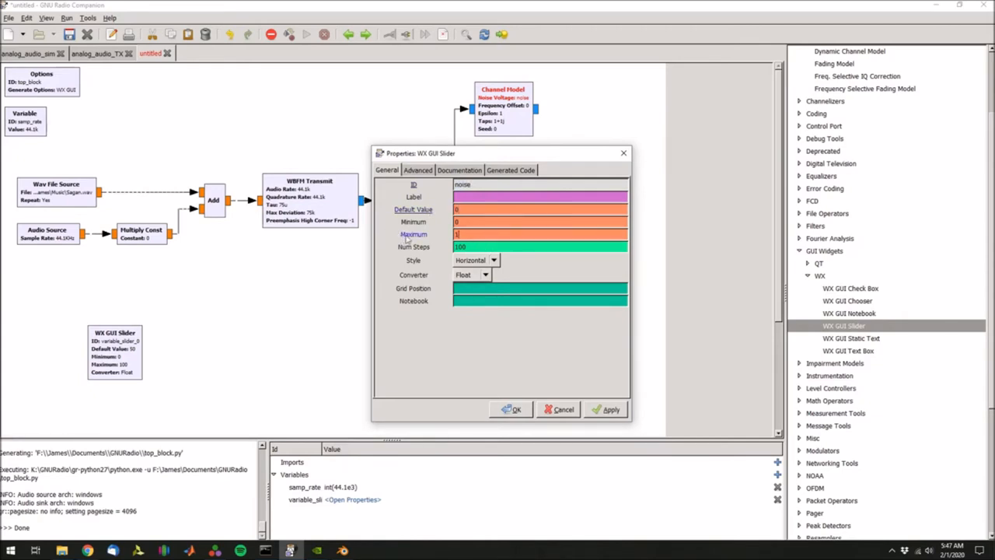
left_click(512, 409)
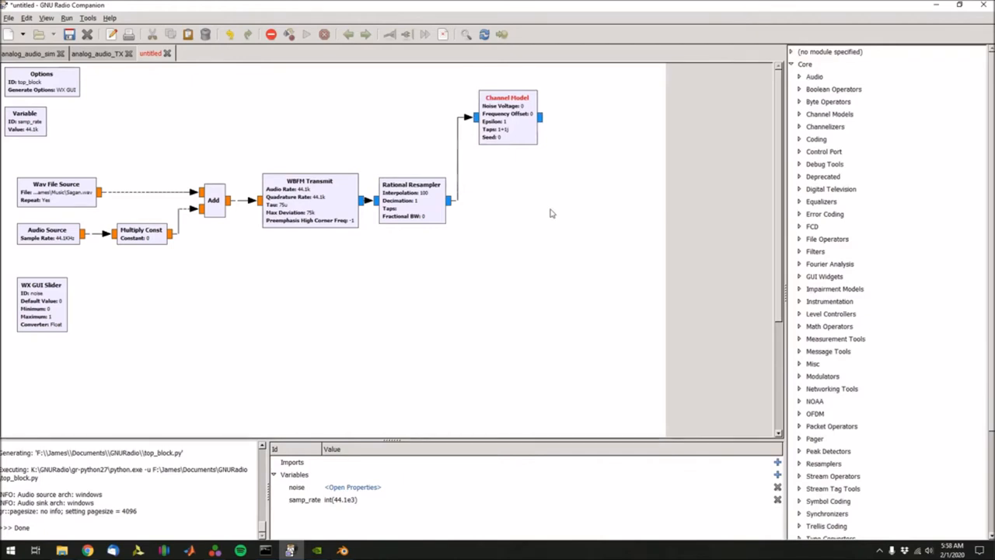
mouse_move(529, 258)
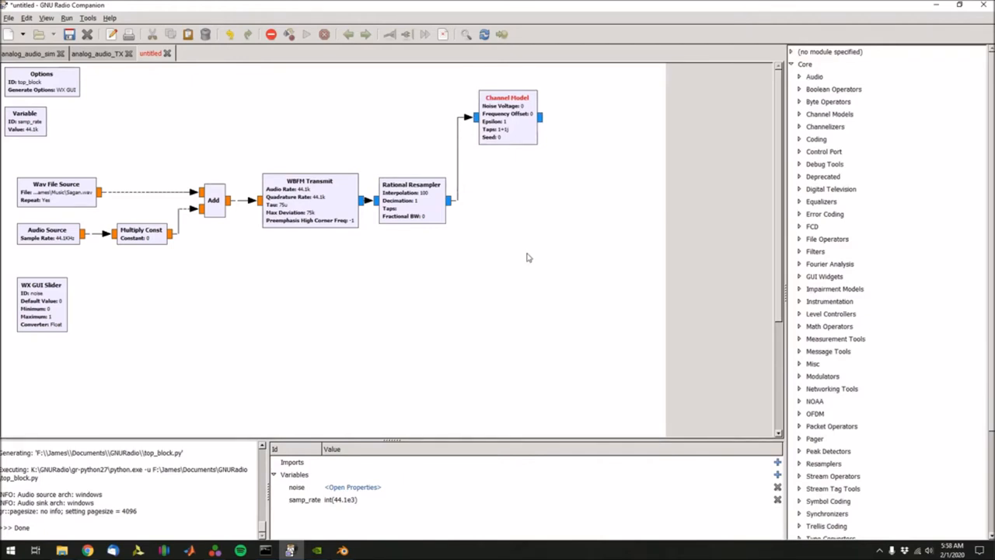
mouse_move(457, 168)
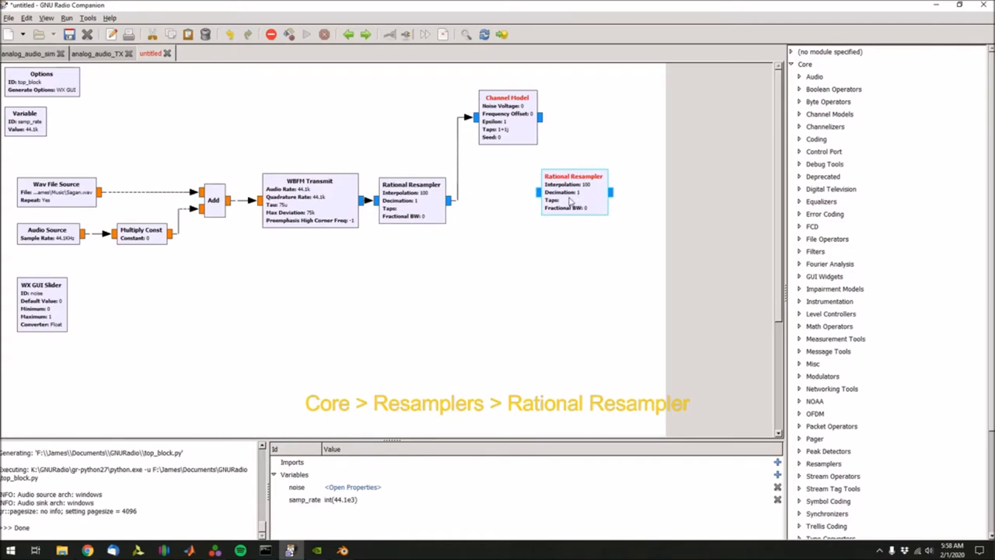
Step: Edit the second Rational Resampler's interpolation and decimation and confirm them
double_click(574, 189)
type("100")
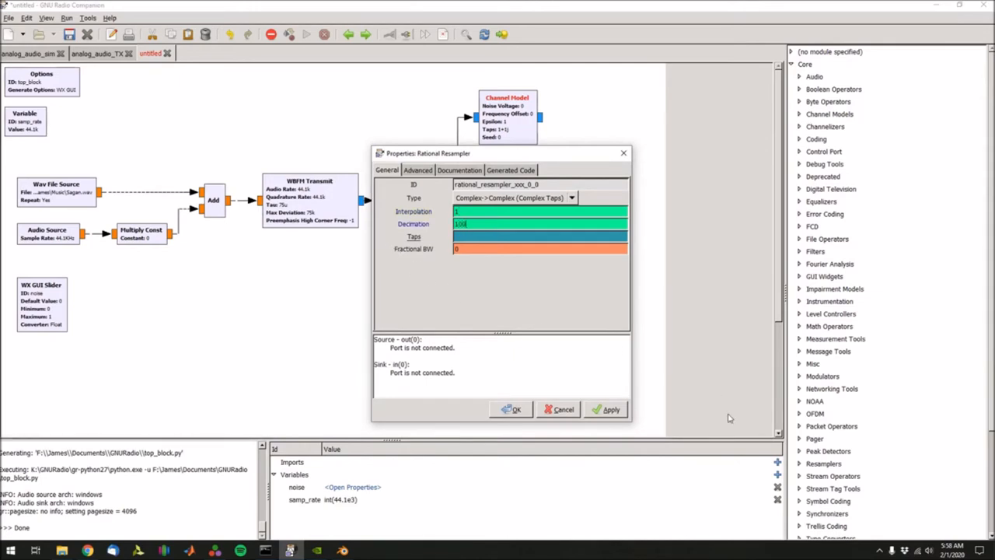
left_click(510, 409)
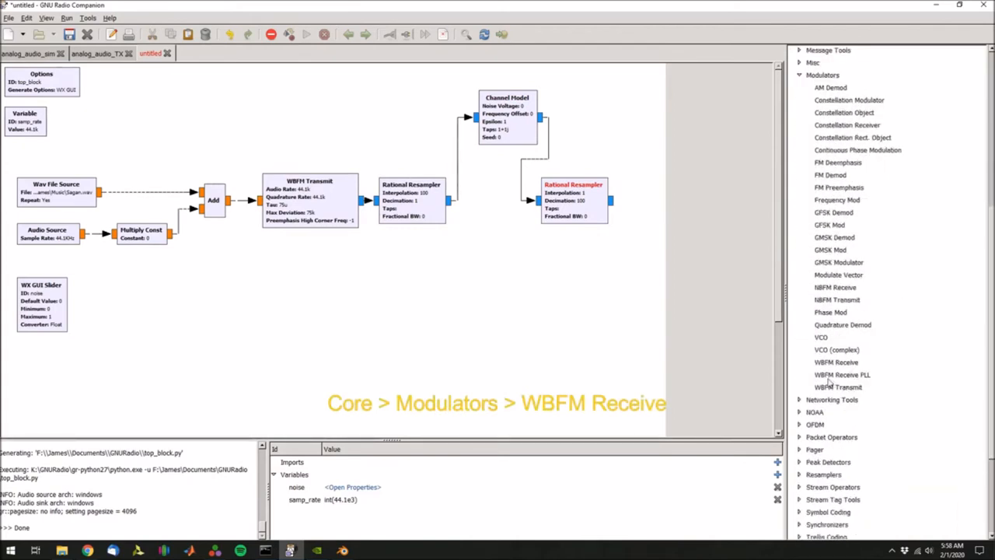
mouse_move(842, 381)
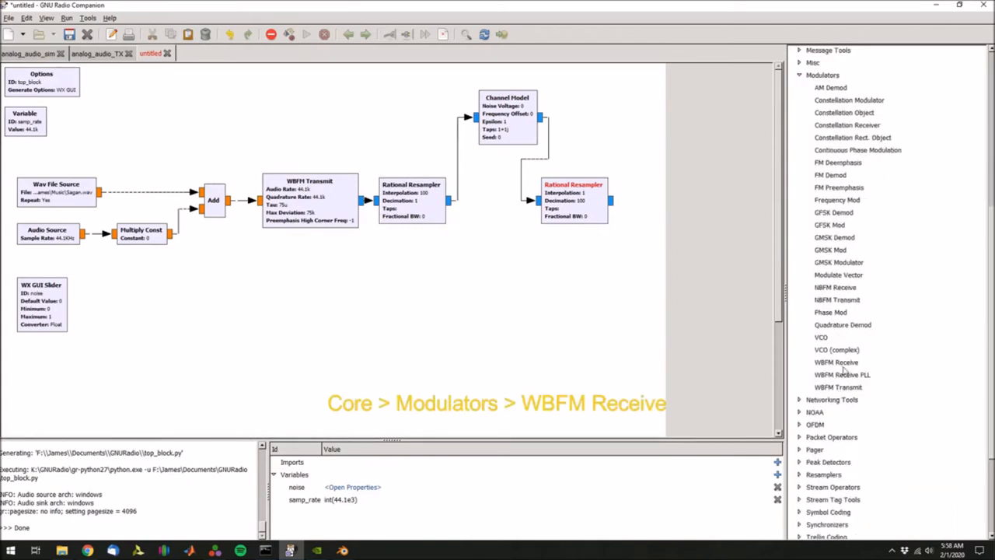
Step: Add a WBFM Receive block and place a Multiply Const block beneath it
double_click(837, 362)
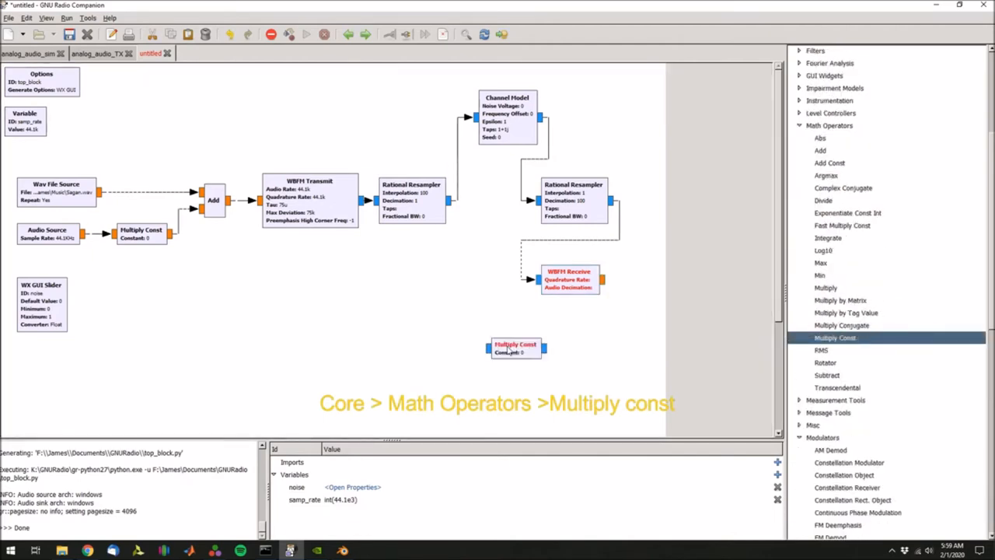
left_click_drag(516, 348, 563, 350)
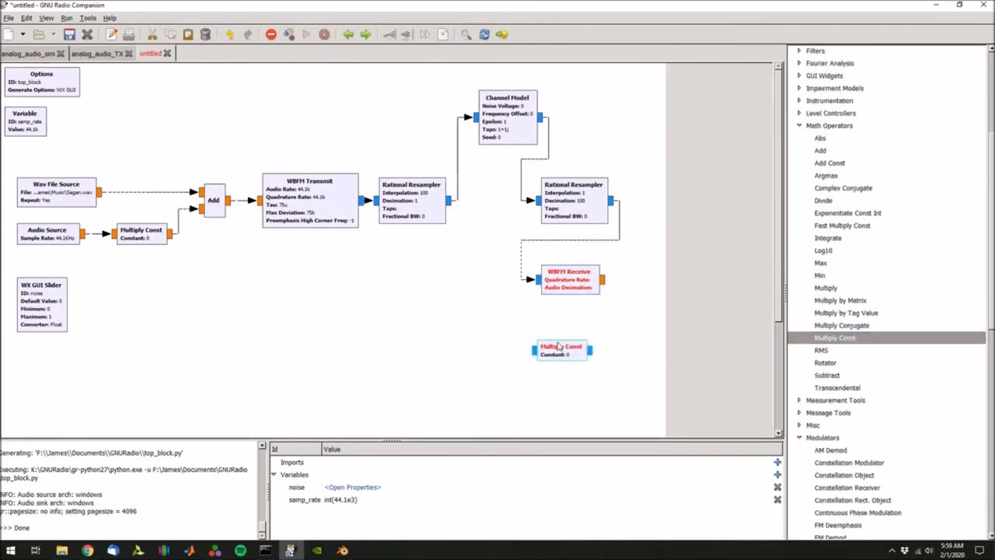
double_click(561, 349)
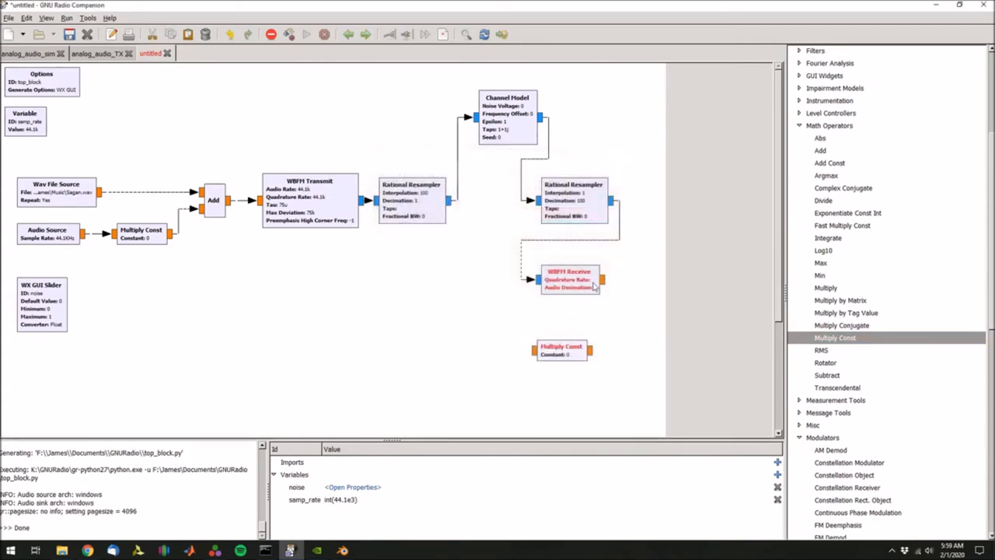
left_click_drag(561, 350, 569, 325)
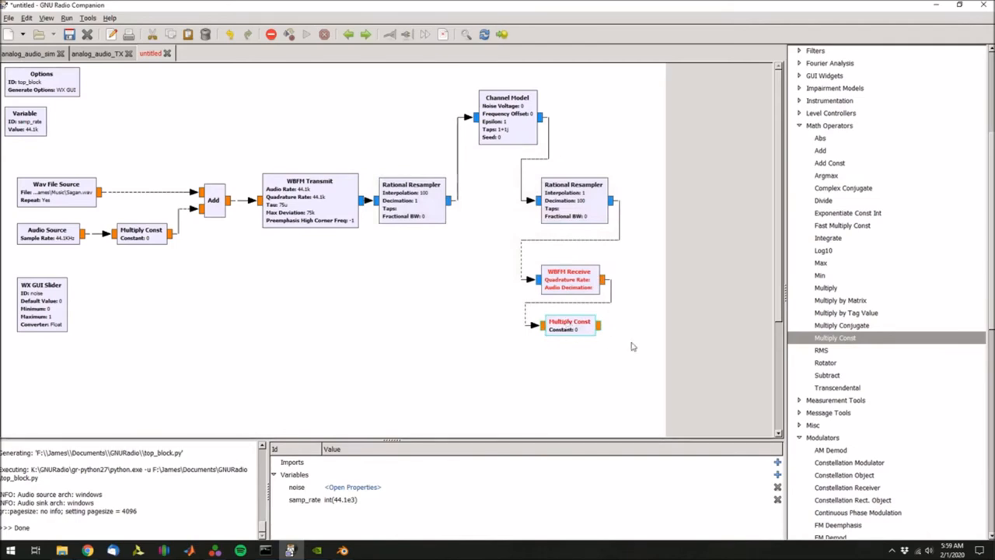
Step: Set the Multiply Const block's constant to vol
double_click(570, 325)
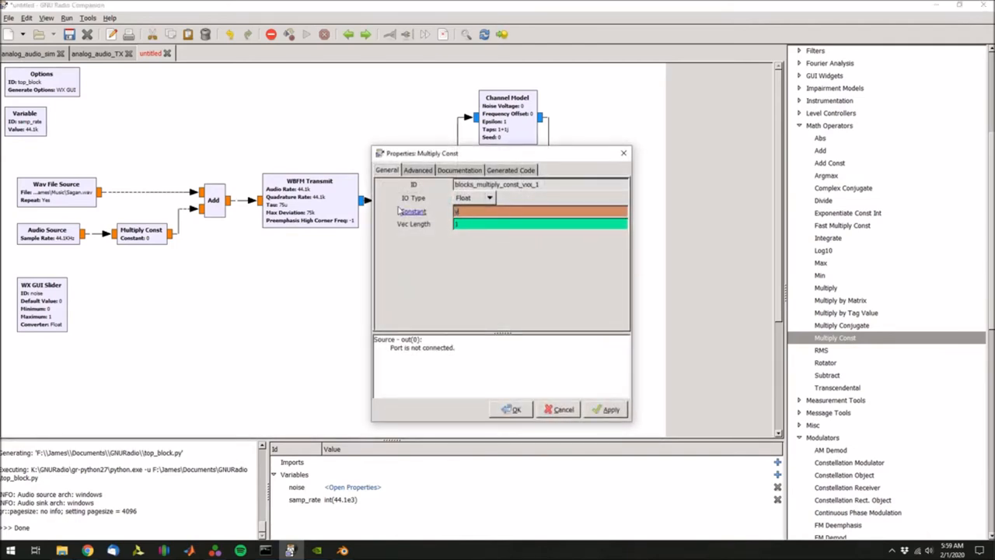
type("vol")
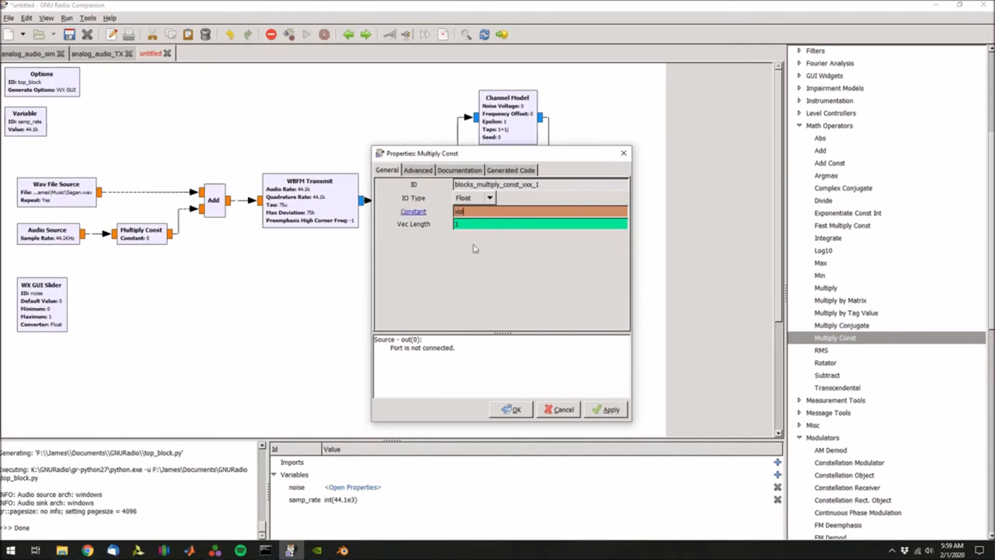
left_click(510, 410)
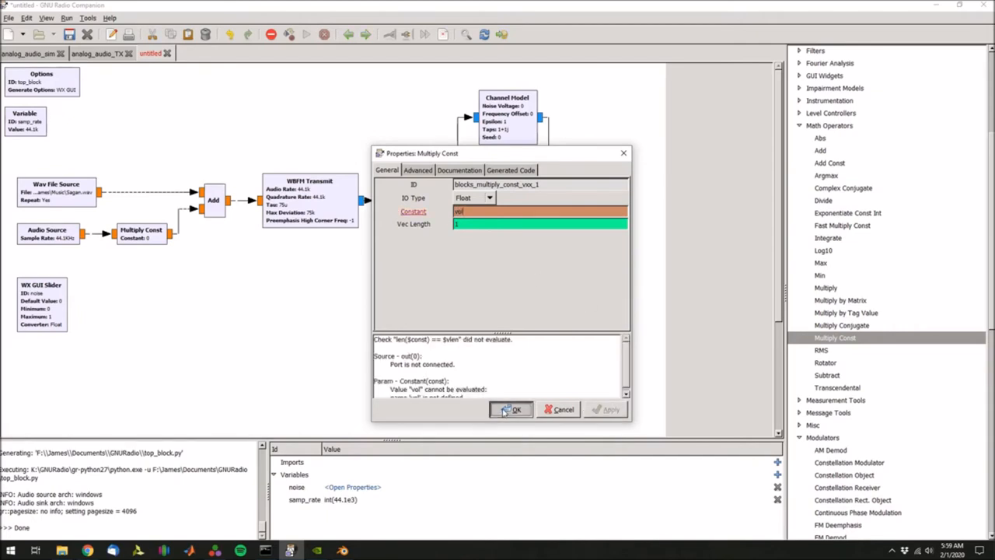
left_click(511, 411)
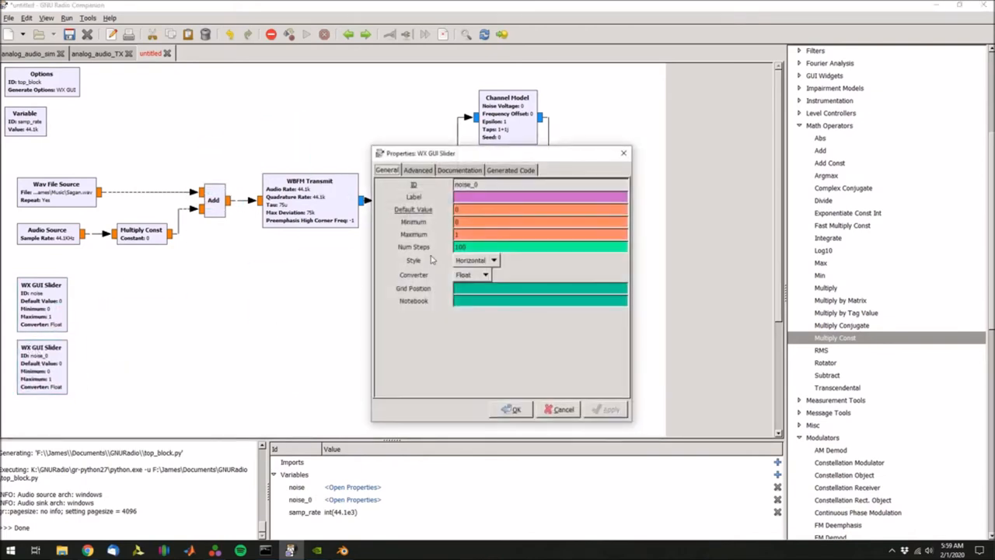
Step: Rename the duplicated slider variable to vol and confirm it
type("vol")
left_click(541, 210)
type("1")
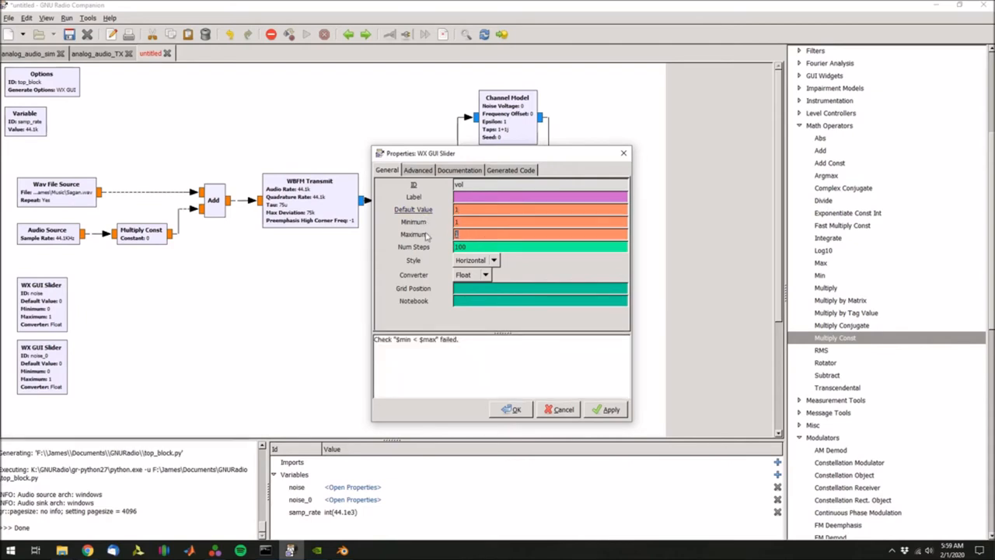
left_click(511, 408)
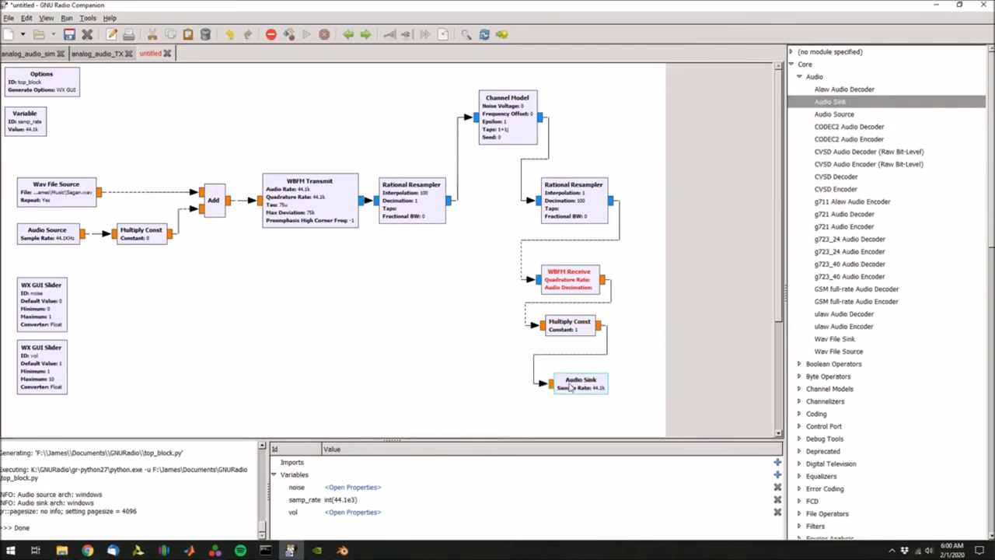
Step: Set the Audio Sink's sample rate to samp_rate
double_click(578, 382)
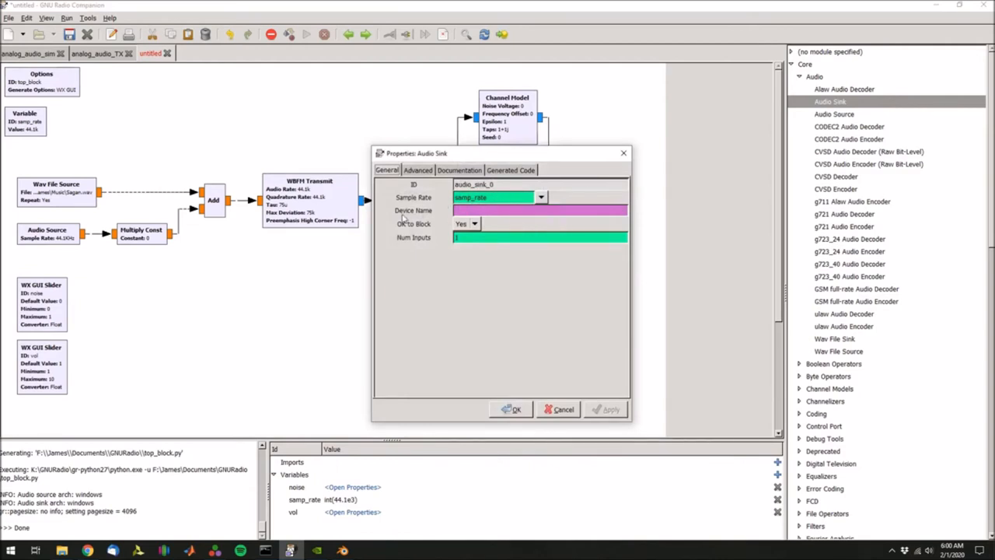
mouse_move(402, 218)
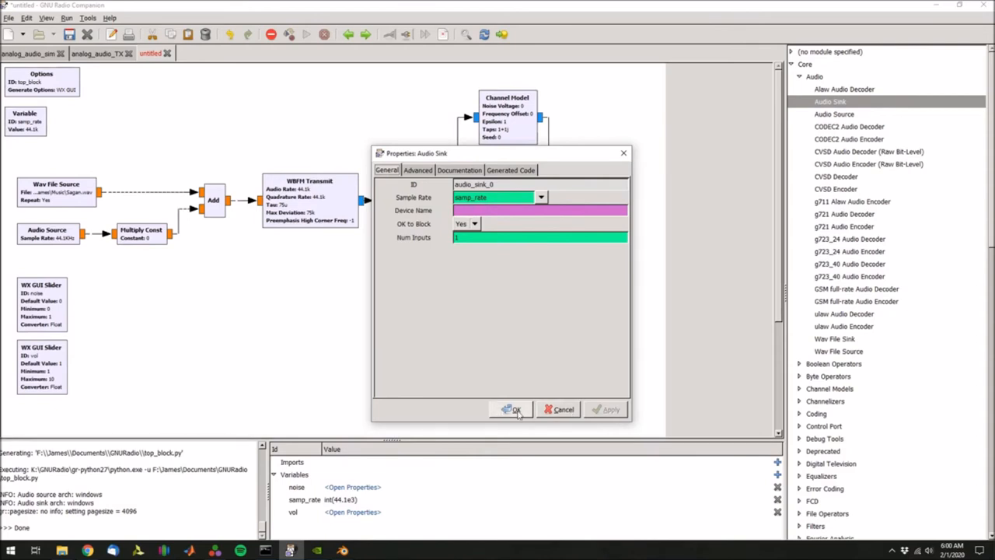
left_click(510, 408)
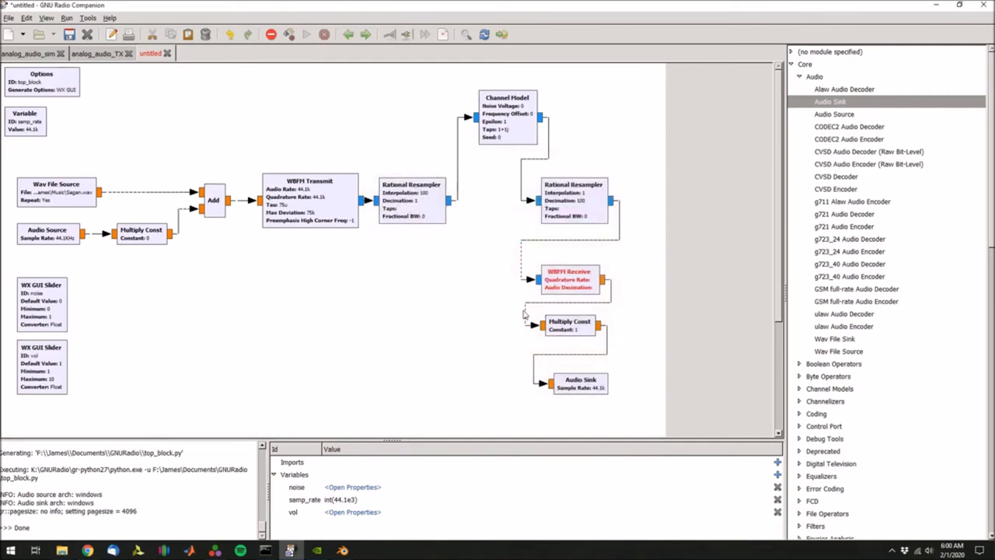
Step: Add two WX GUI FFT Sinks and connect the WBFM Transmit output to the first one
scroll("down", 3)
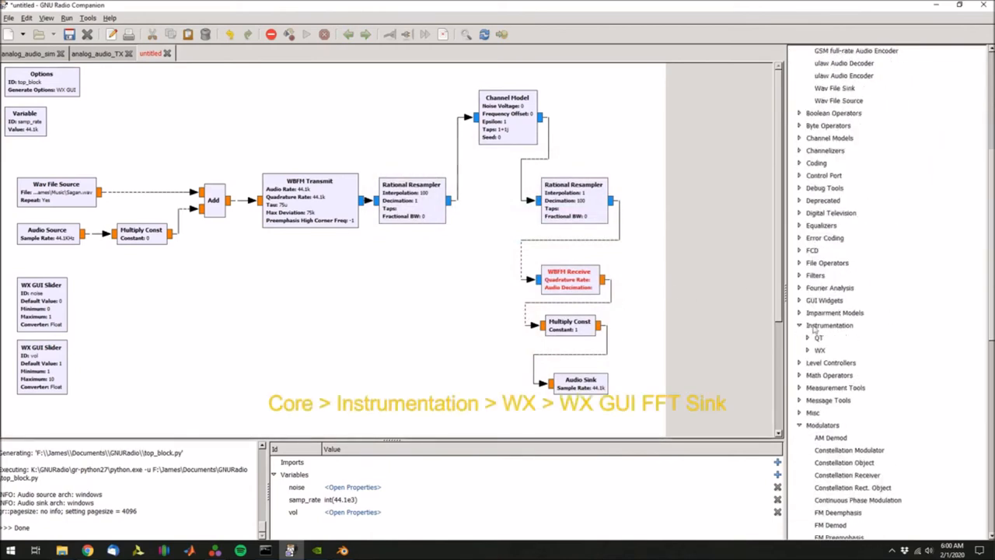
left_click(819, 298)
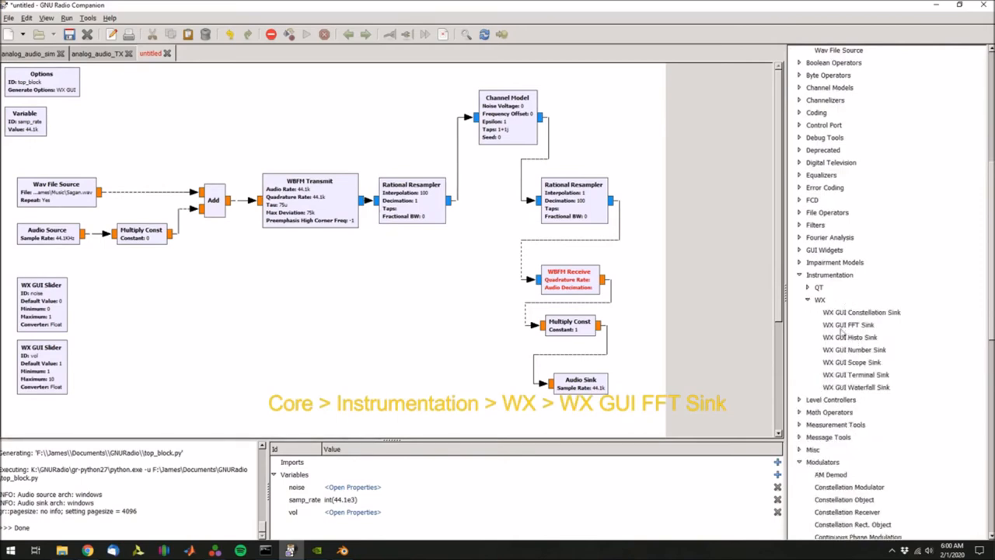
left_click(848, 325)
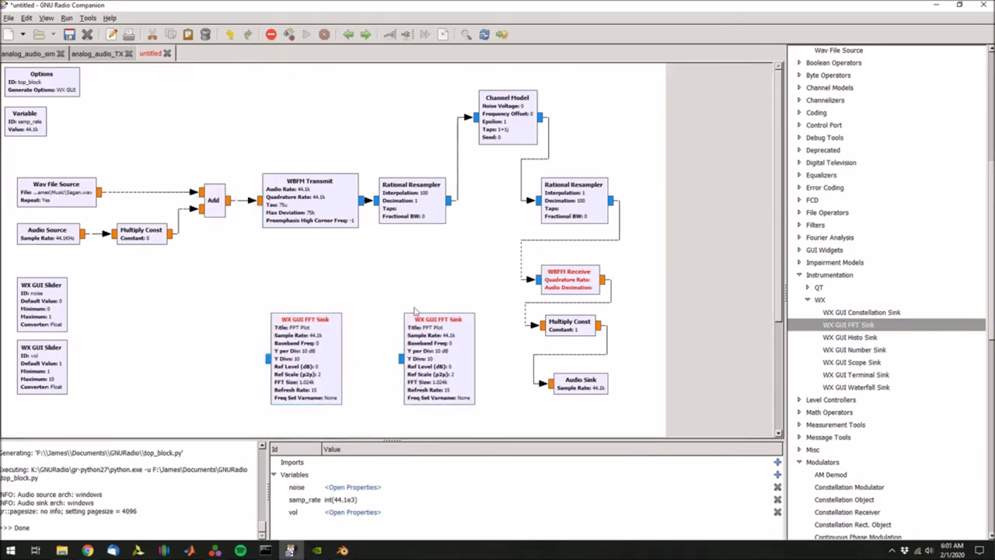
double_click(439, 318)
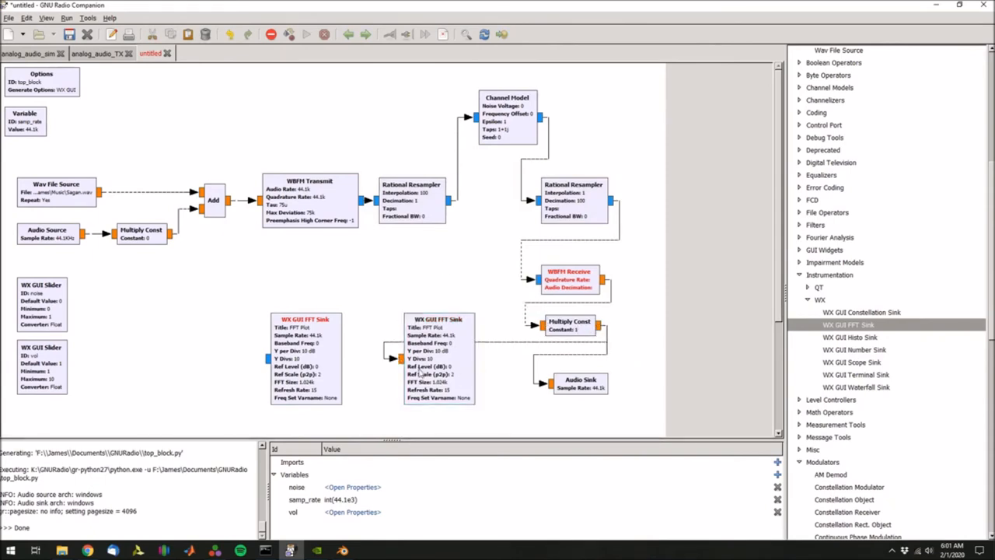
left_click(320, 319)
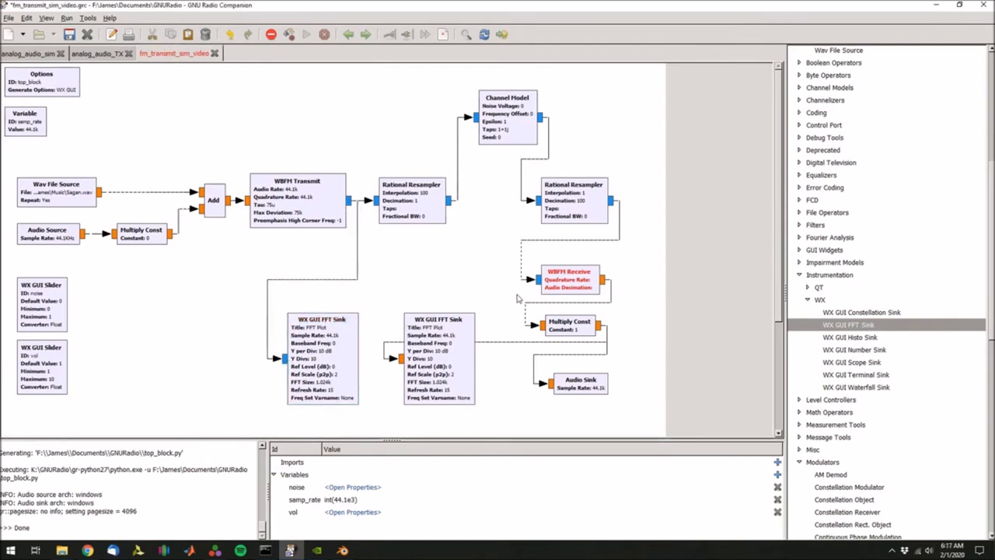
Step: Fill in the WBFM Receive block's rates and confirm them
double_click(567, 279)
type("samp_rate")
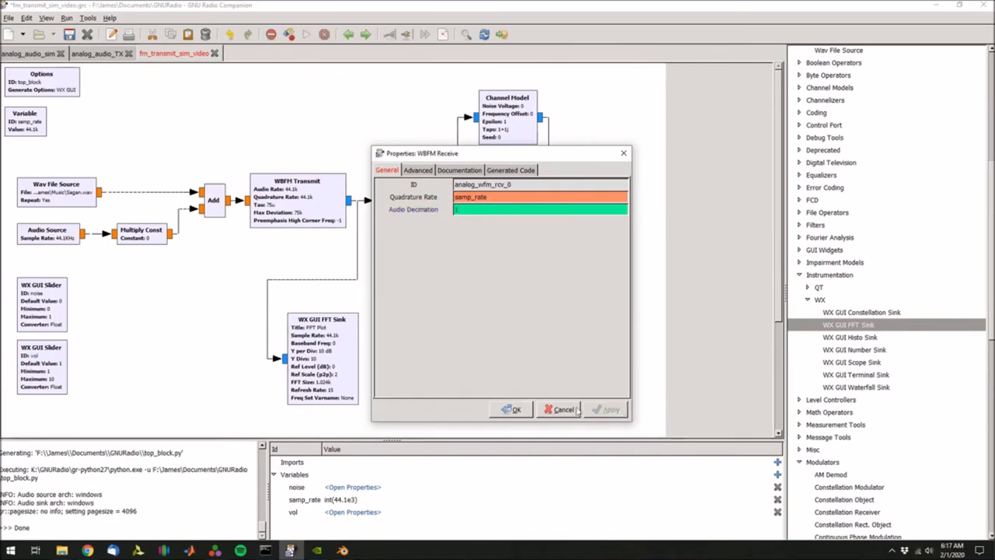
left_click(513, 409)
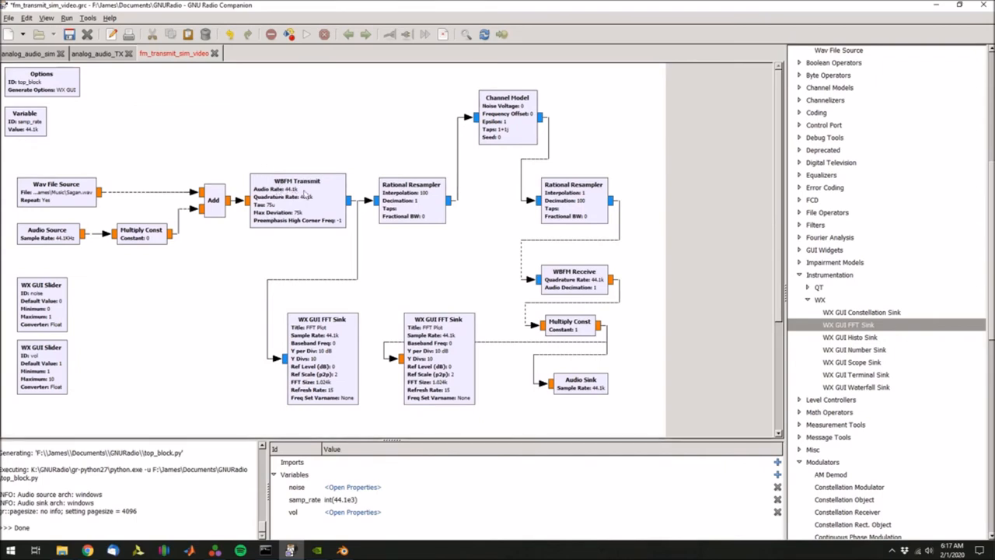
Step: Give WBFM Transmit a max deviation of 5e3 and pre-emphasis high corner of -1.0
double_click(297, 181)
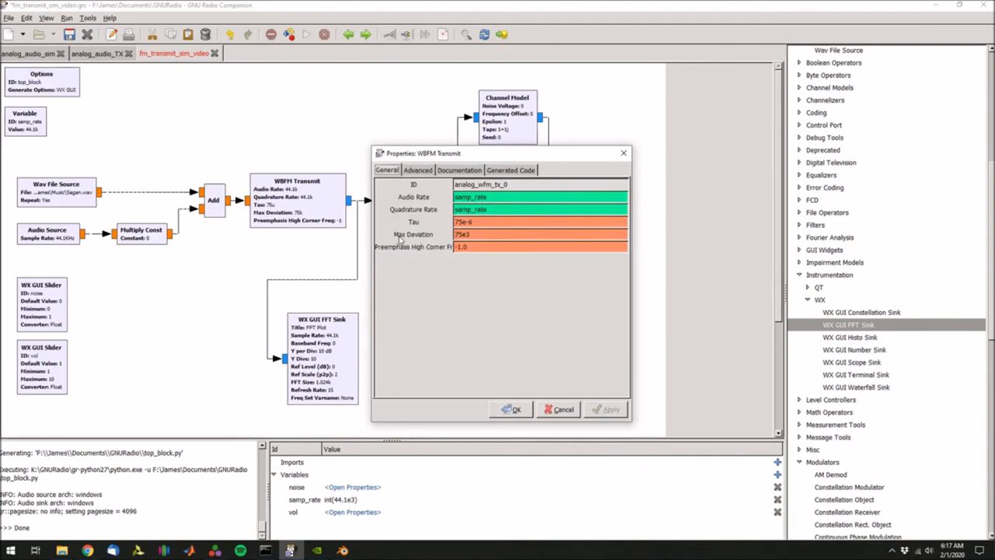
type("5e3")
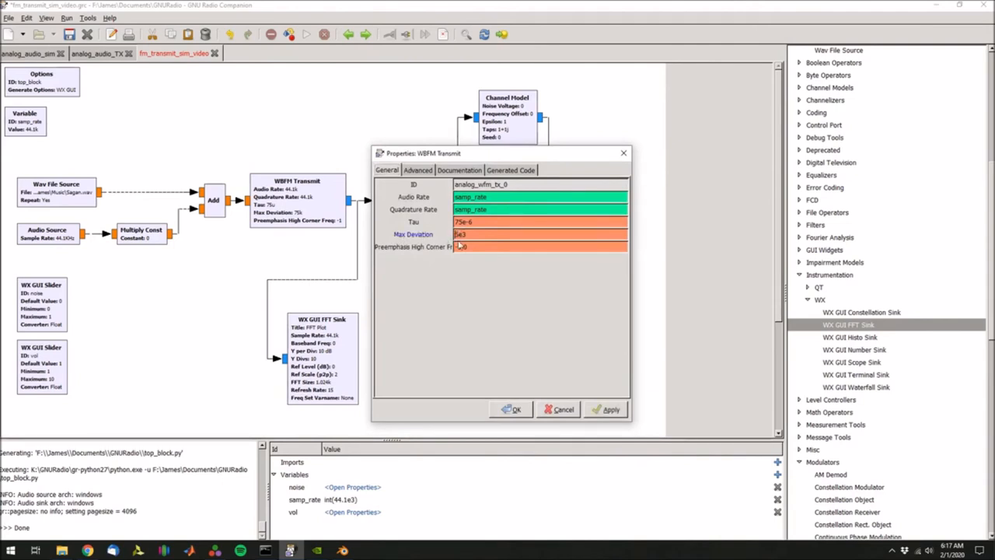
type("-1.0")
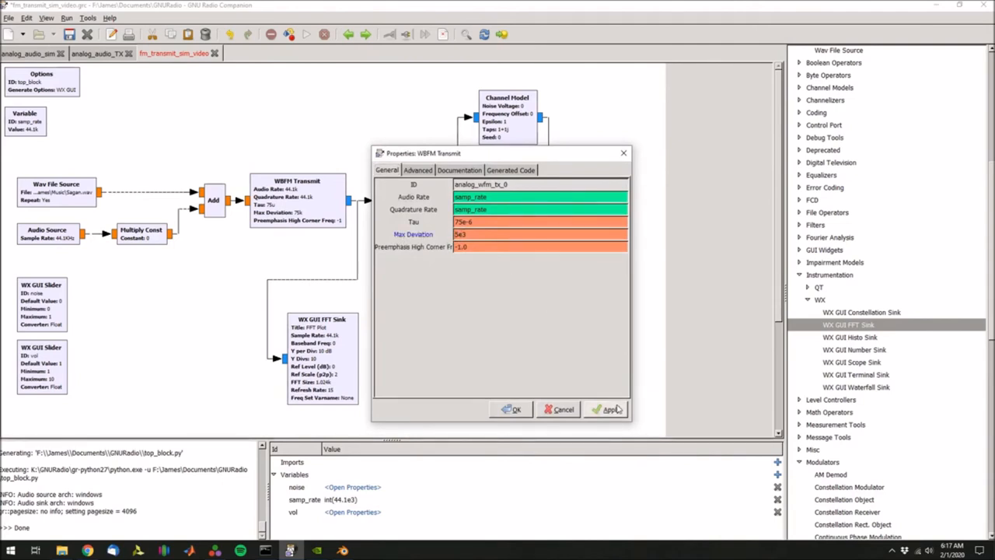
left_click(510, 409)
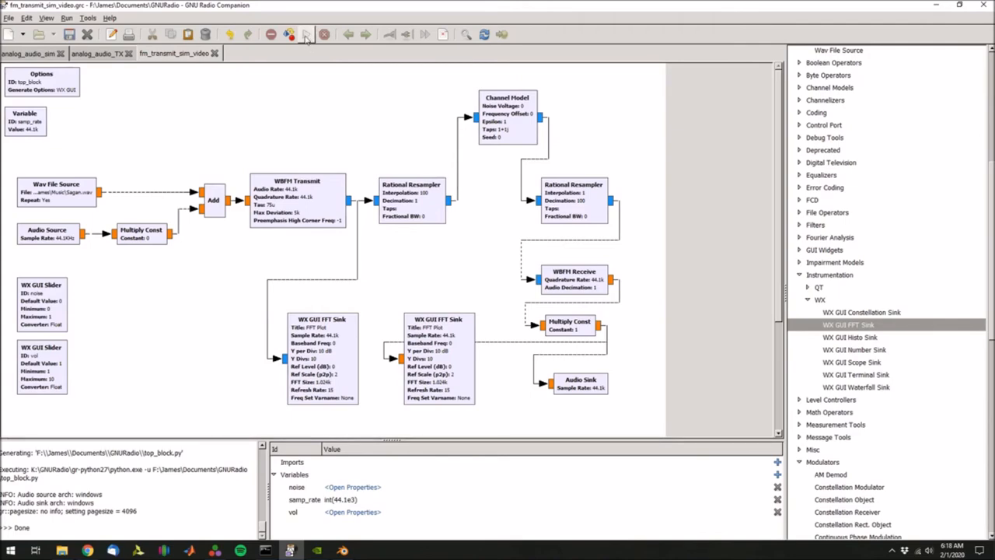
Step: Run the simulation and adjust the volume slider while watching the FFT plots
left_click(289, 34)
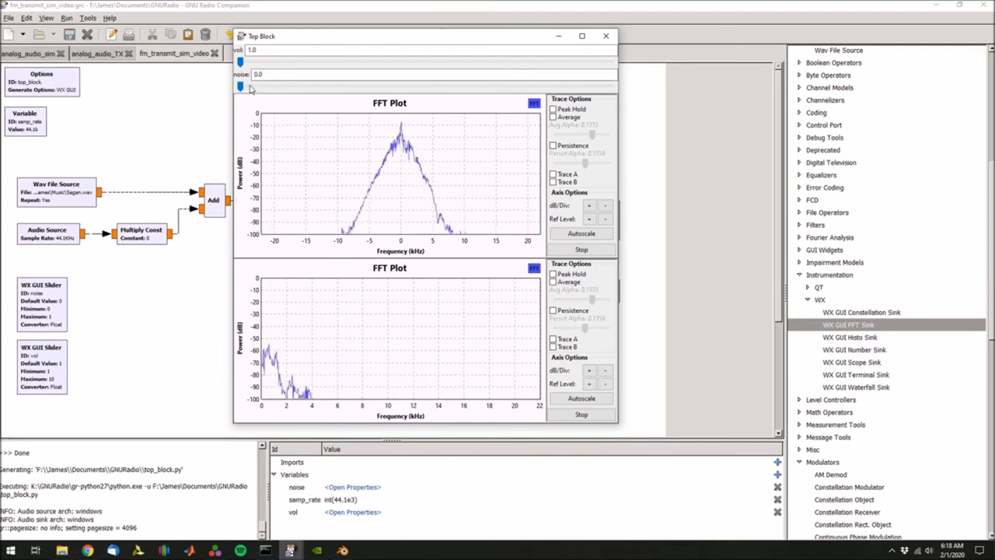
left_click_drag(239, 86, 466, 85)
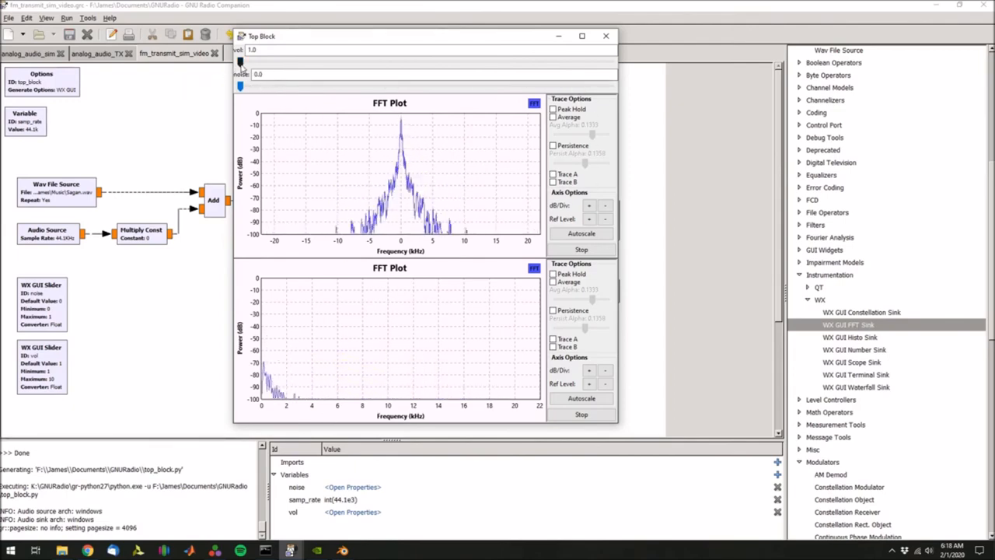
left_click_drag(243, 62, 264, 63)
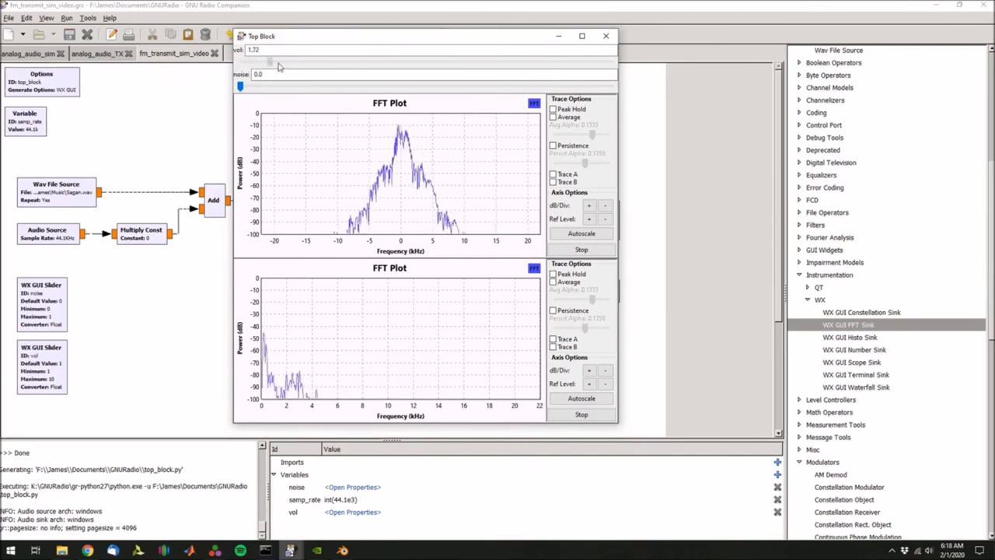
left_click_drag(267, 62, 454, 62)
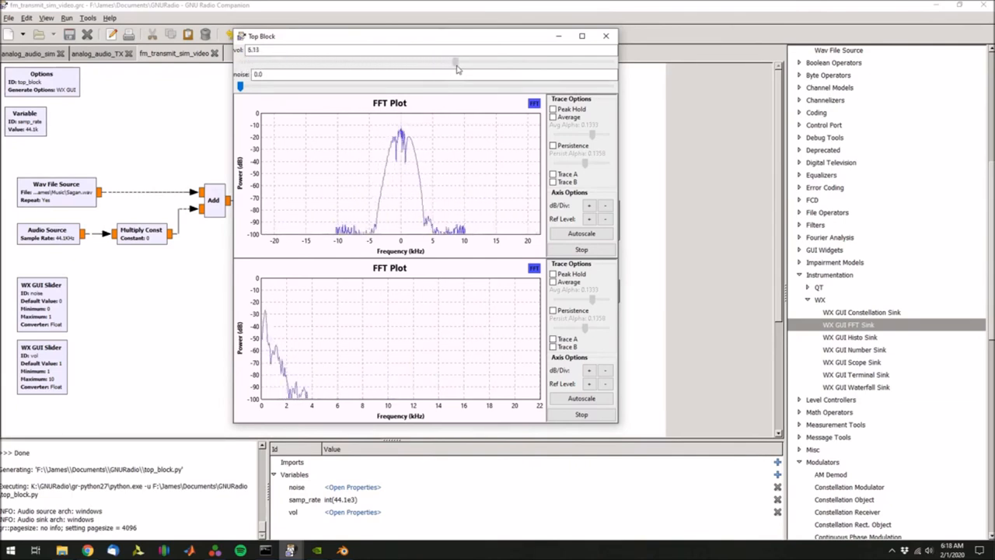
left_click_drag(454, 62, 532, 62)
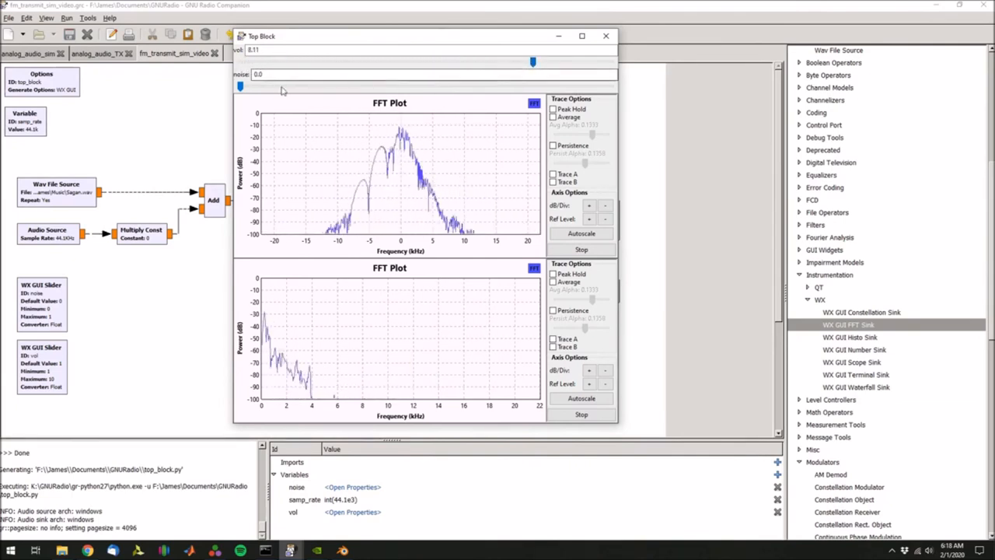
Step: Raise the channel noise to 1.0, check the spectra, then stop the simulation
left_click_drag(241, 87, 466, 87)
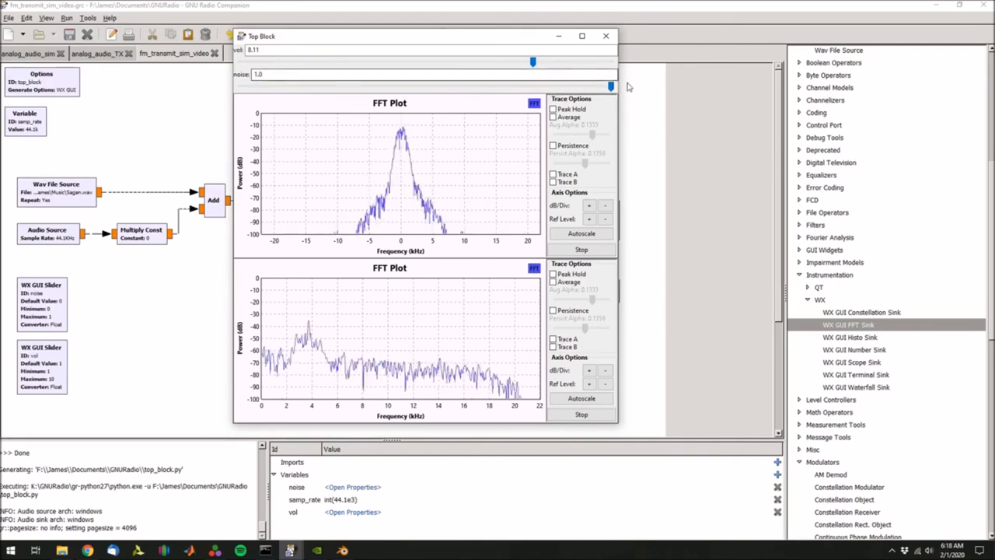
mouse_move(606, 36)
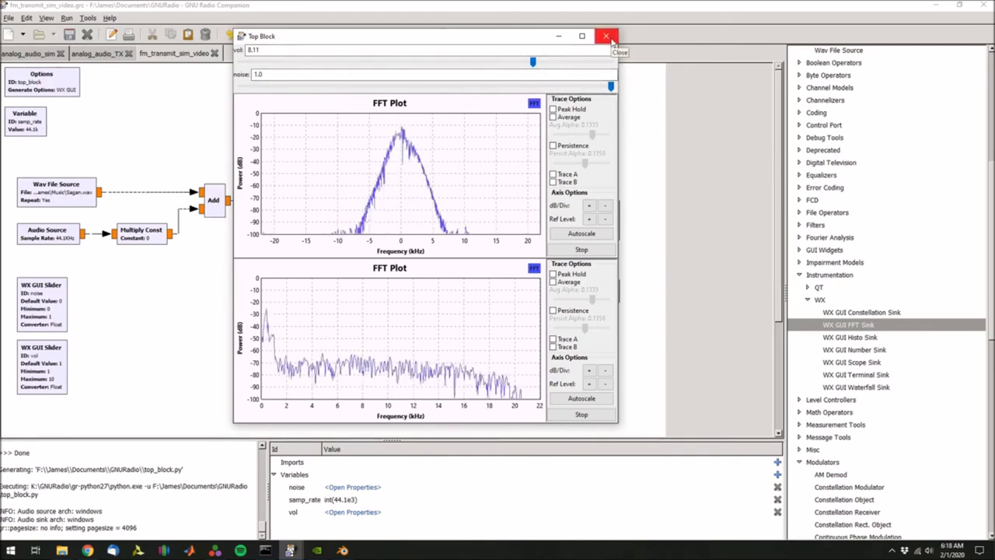
left_click(606, 36)
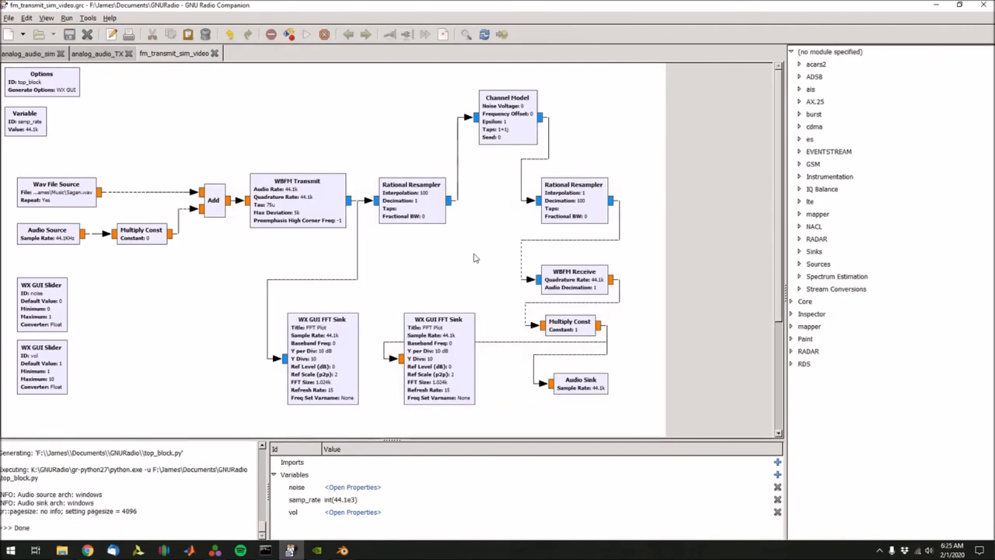
mouse_move(339, 376)
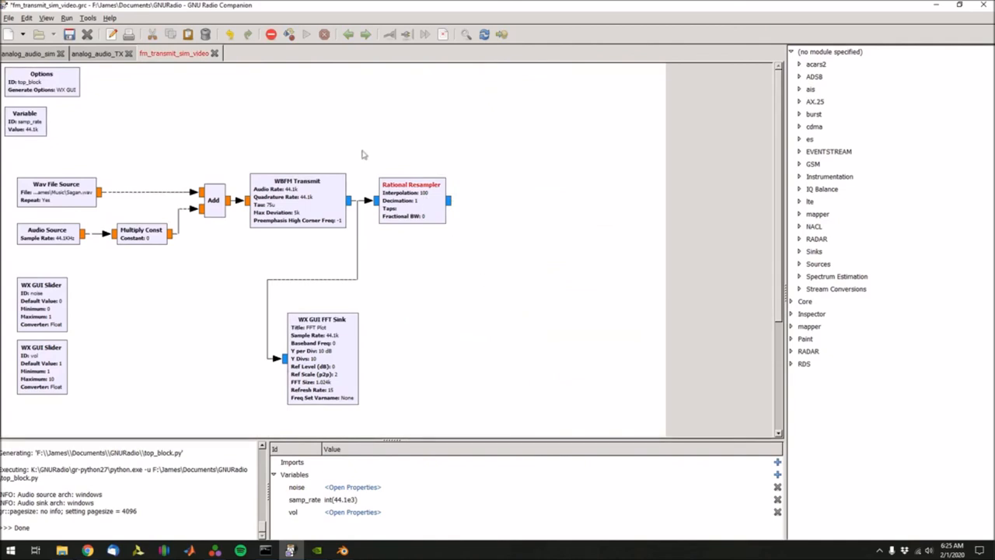
mouse_move(781, 192)
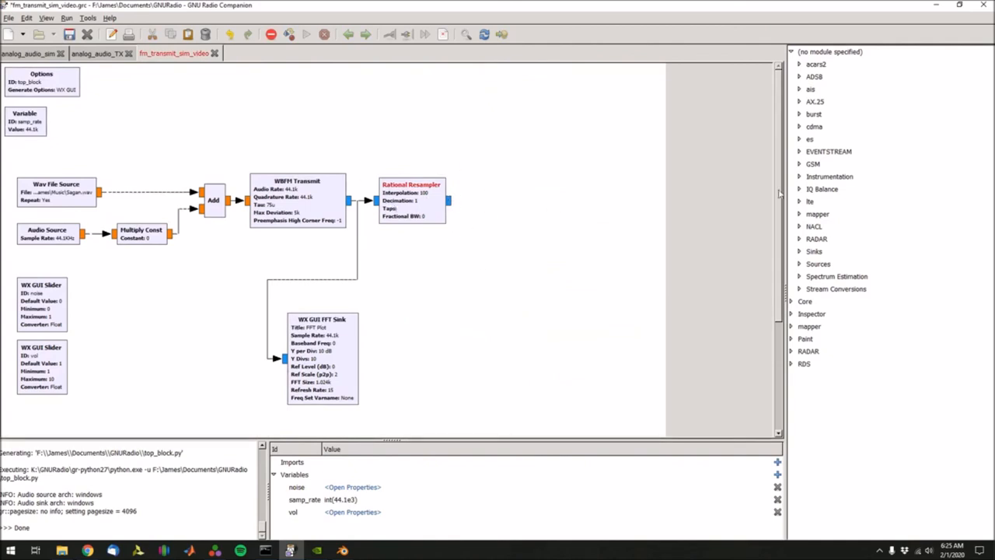
mouse_move(718, 128)
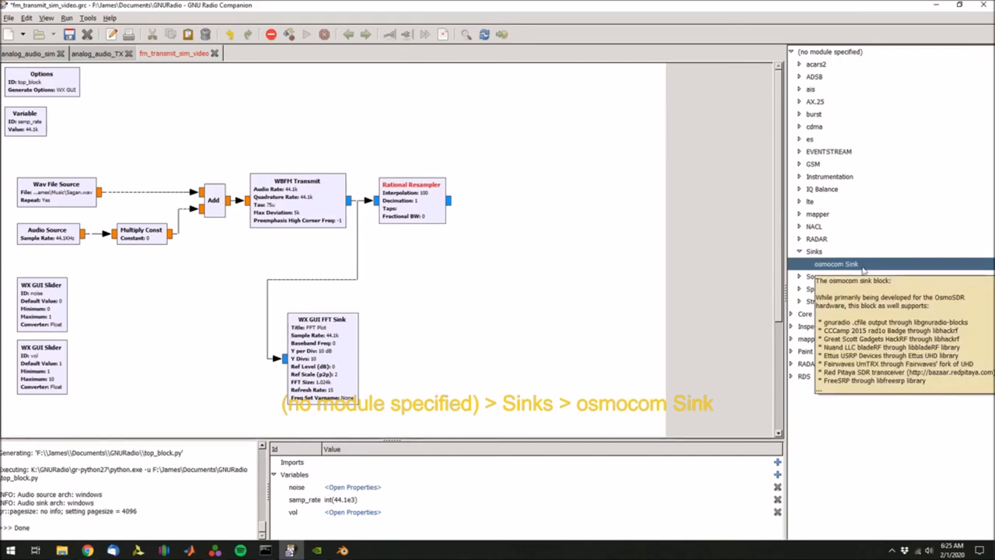
Step: Add an osmocom Sink with channel 0 frequency 152e6
double_click(836, 264)
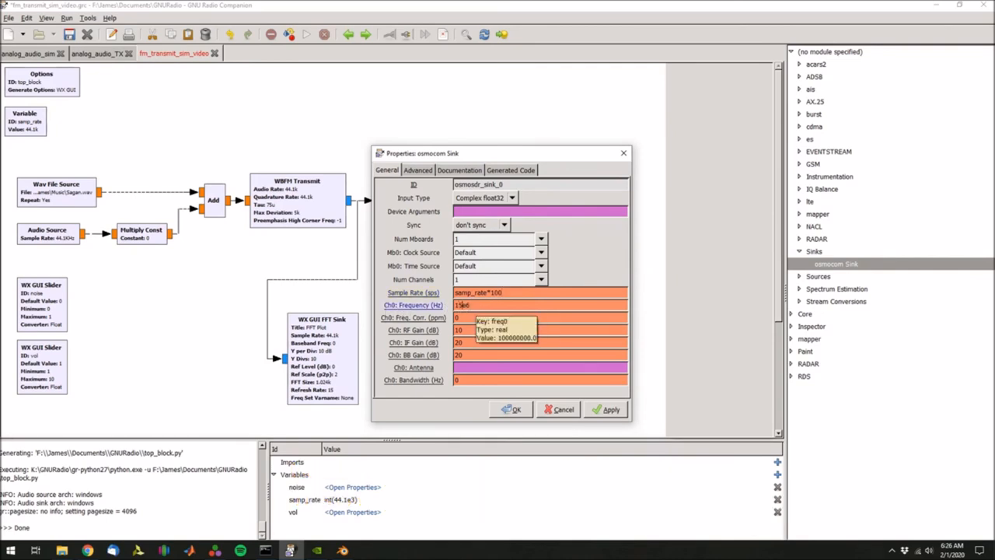
type("152e6")
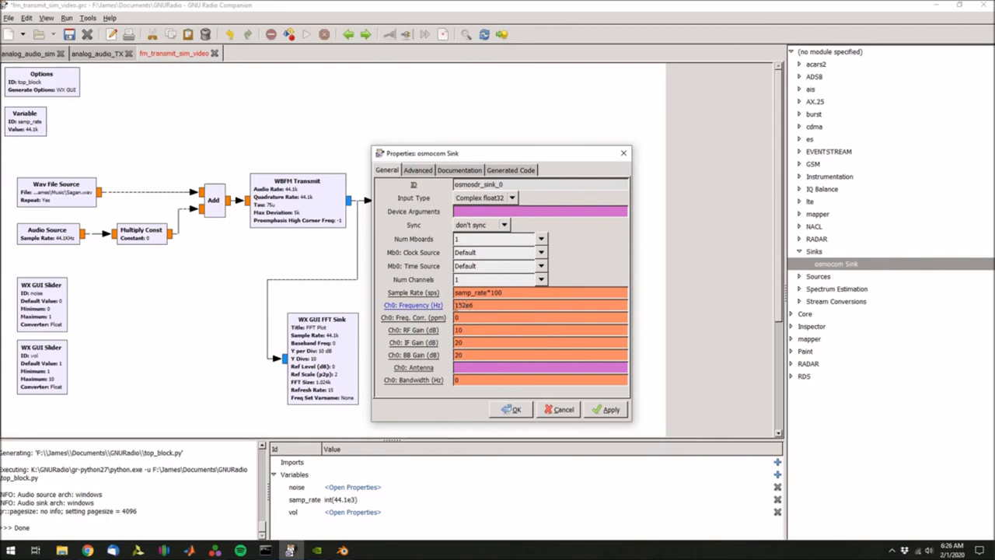